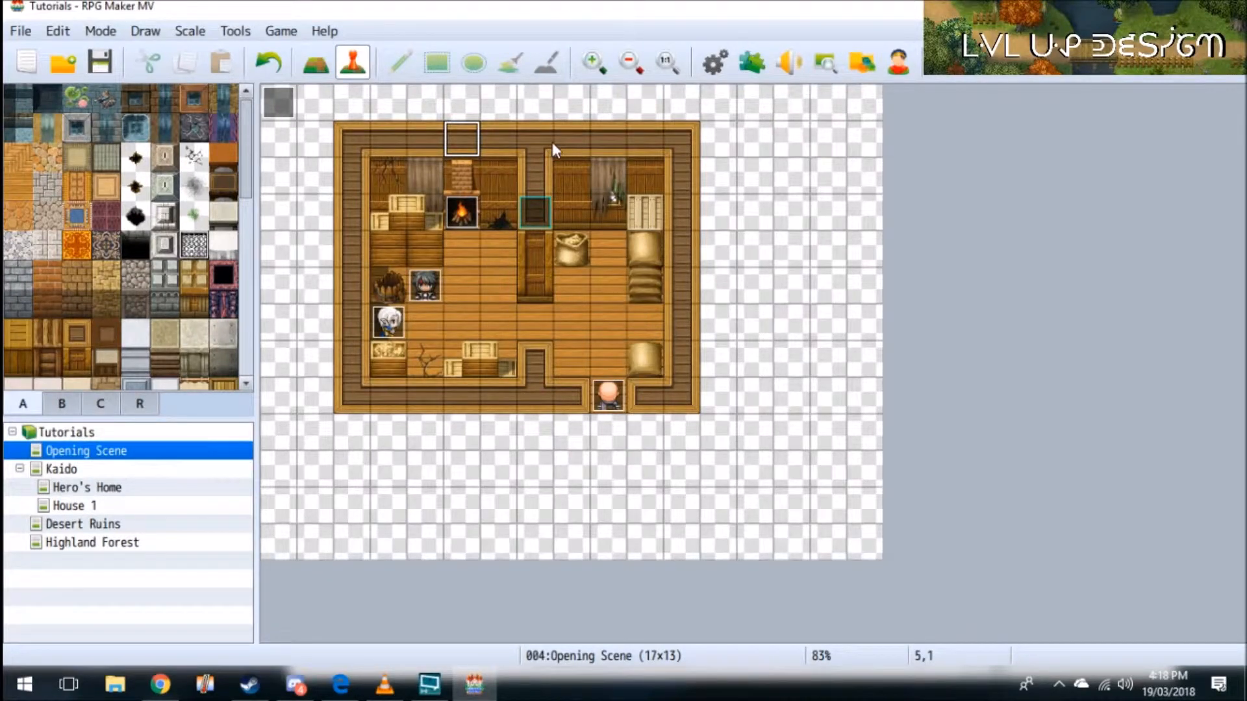
pyautogui.moveTo(541, 114)
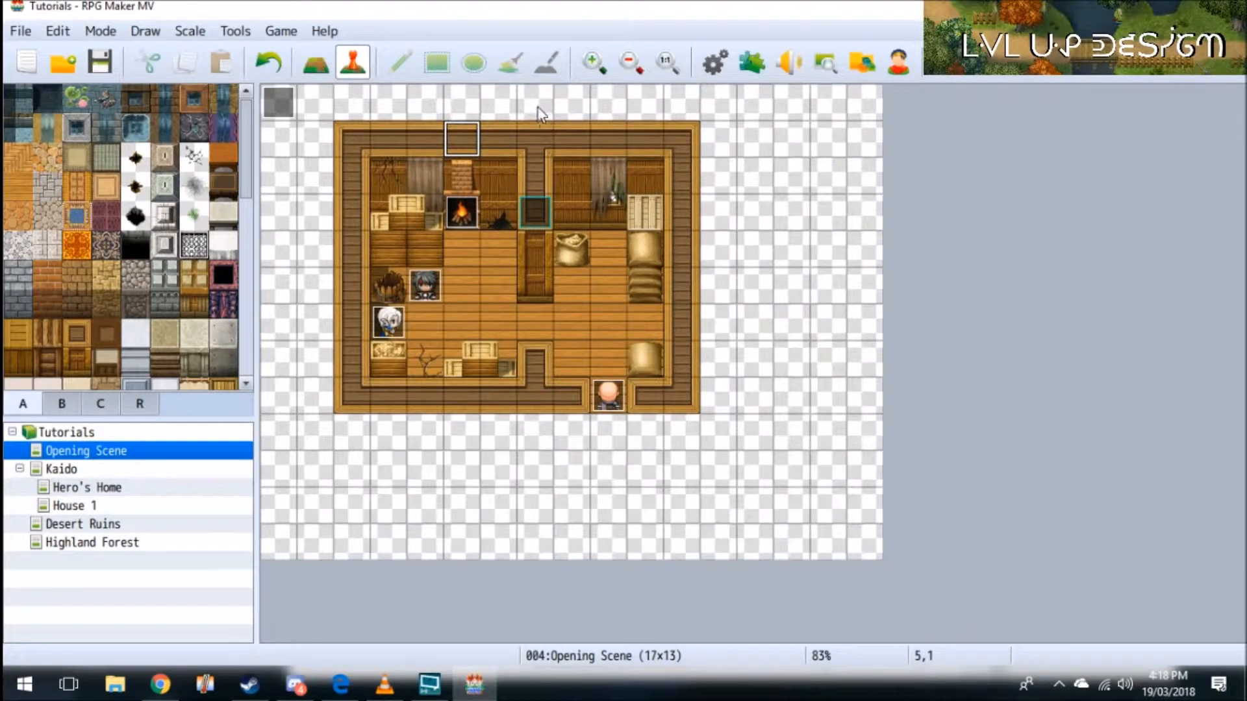
pyautogui.moveTo(515, 103)
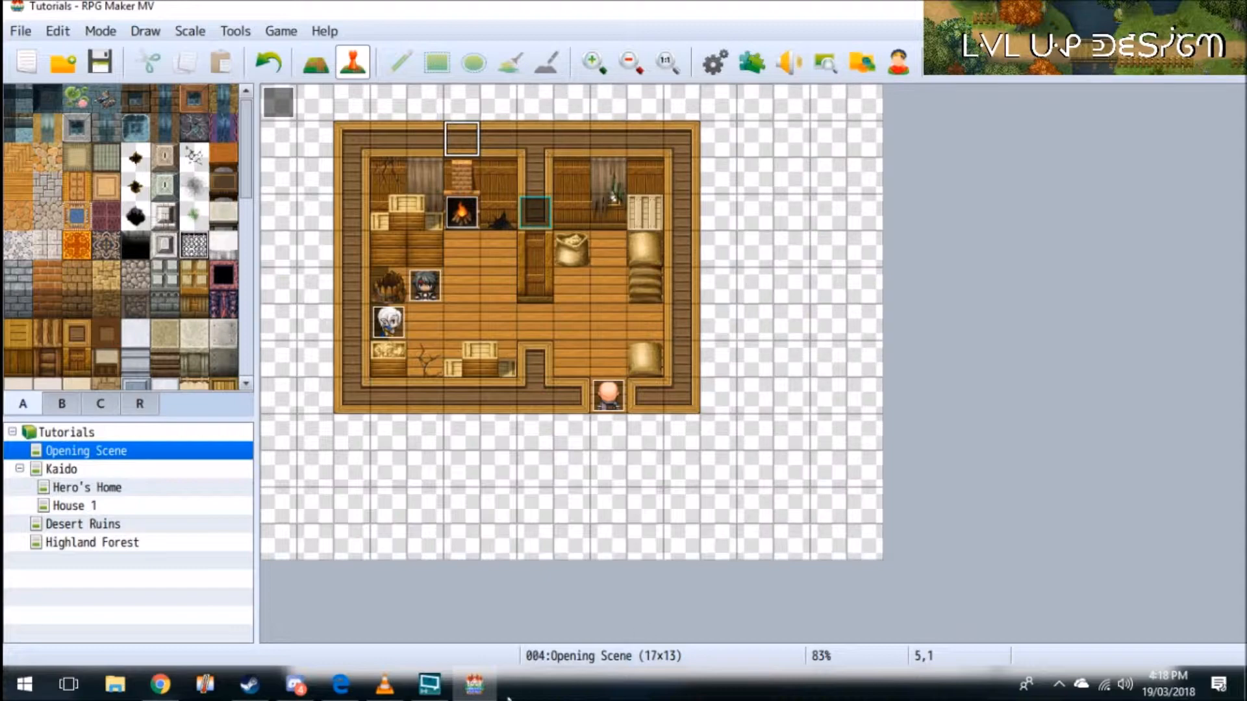
# - Bring up Yanfly's core plugins page in Chrome and scroll to the Core Engine entry
pyautogui.click(160, 684)
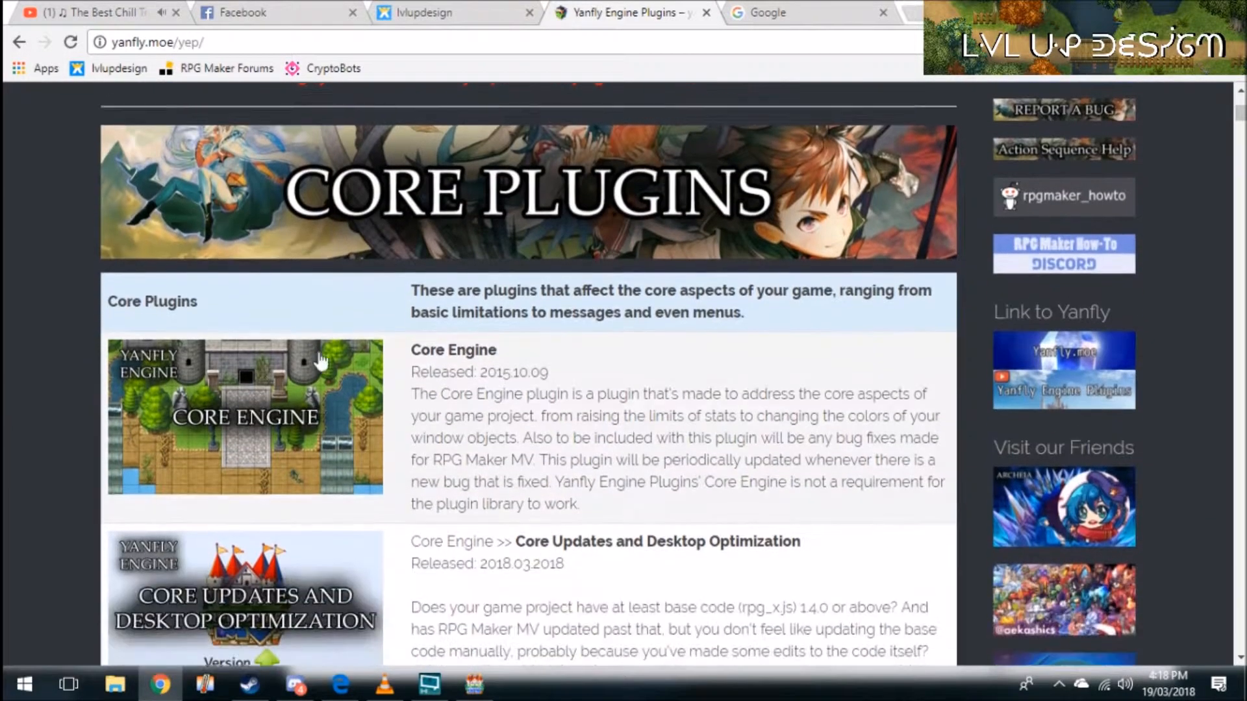
pyautogui.scroll(-3)
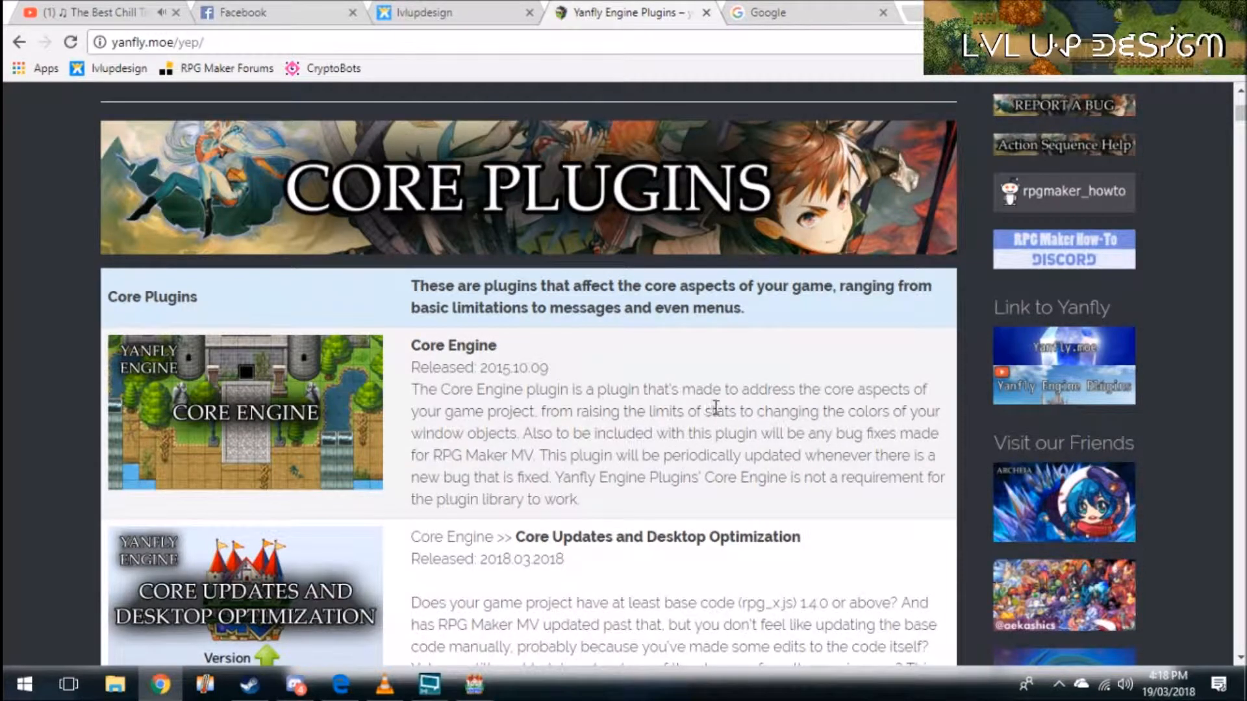
pyautogui.moveTo(477, 366)
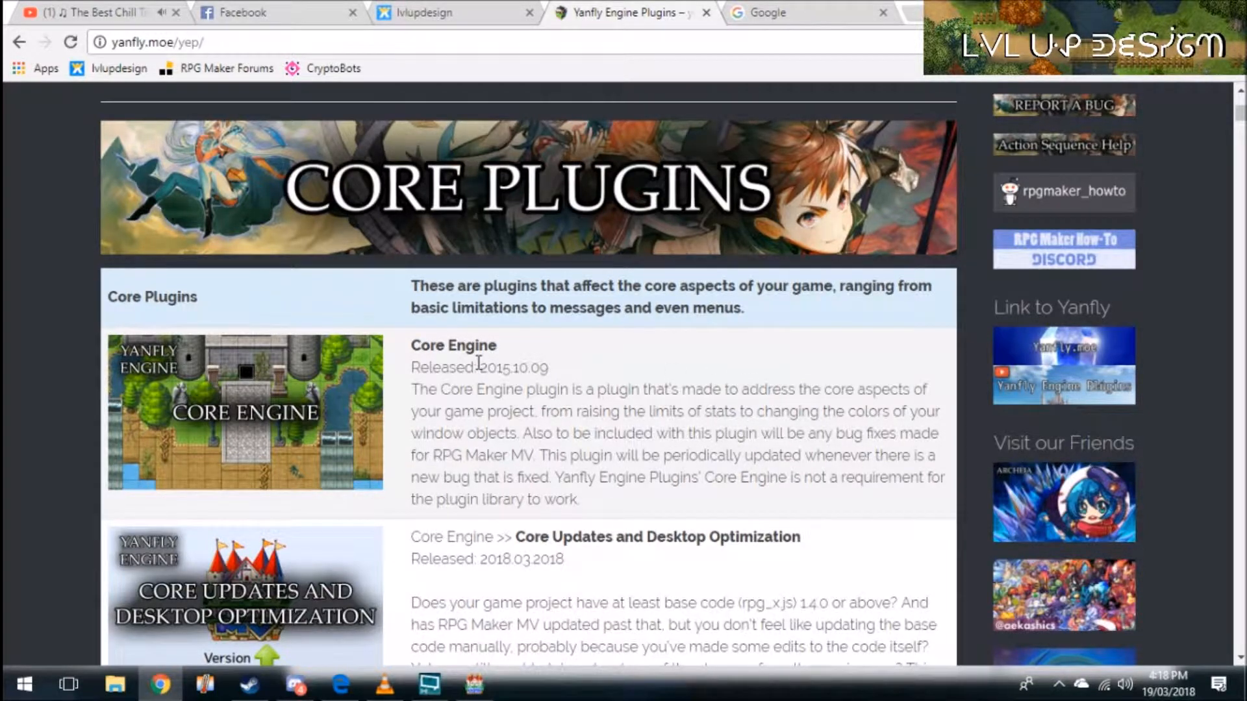
pyautogui.moveTo(590, 332)
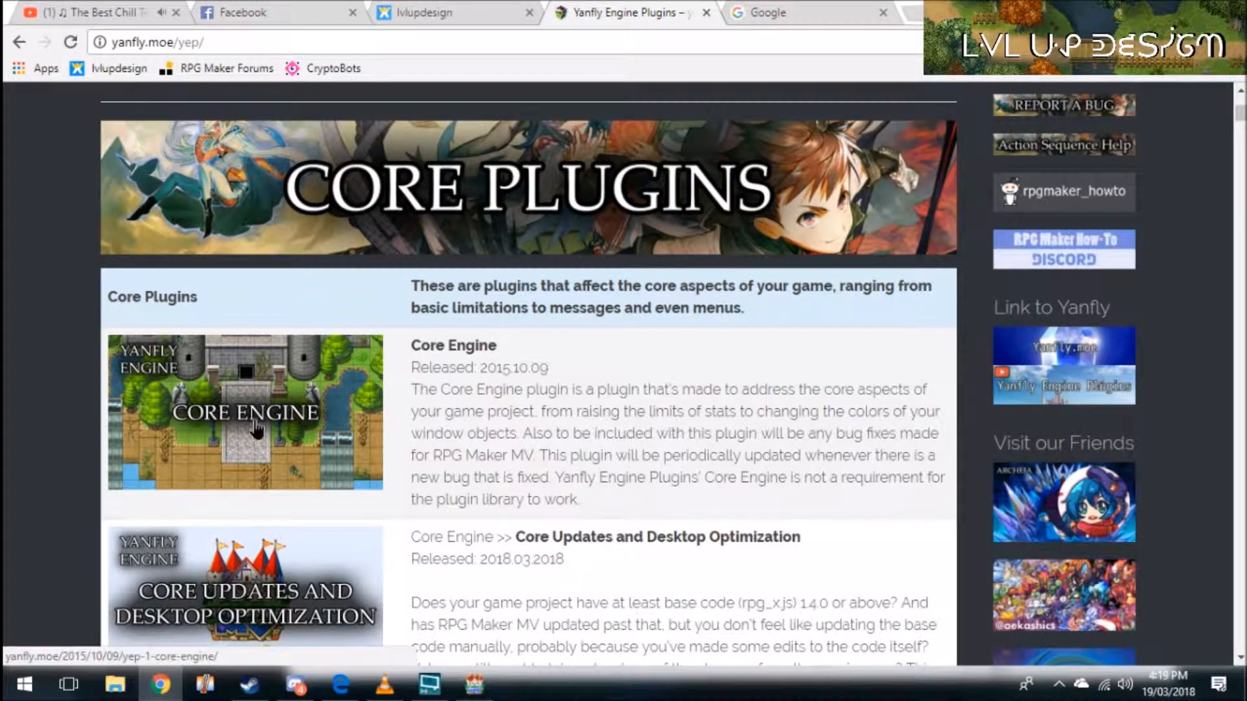
pyautogui.moveTo(315, 374)
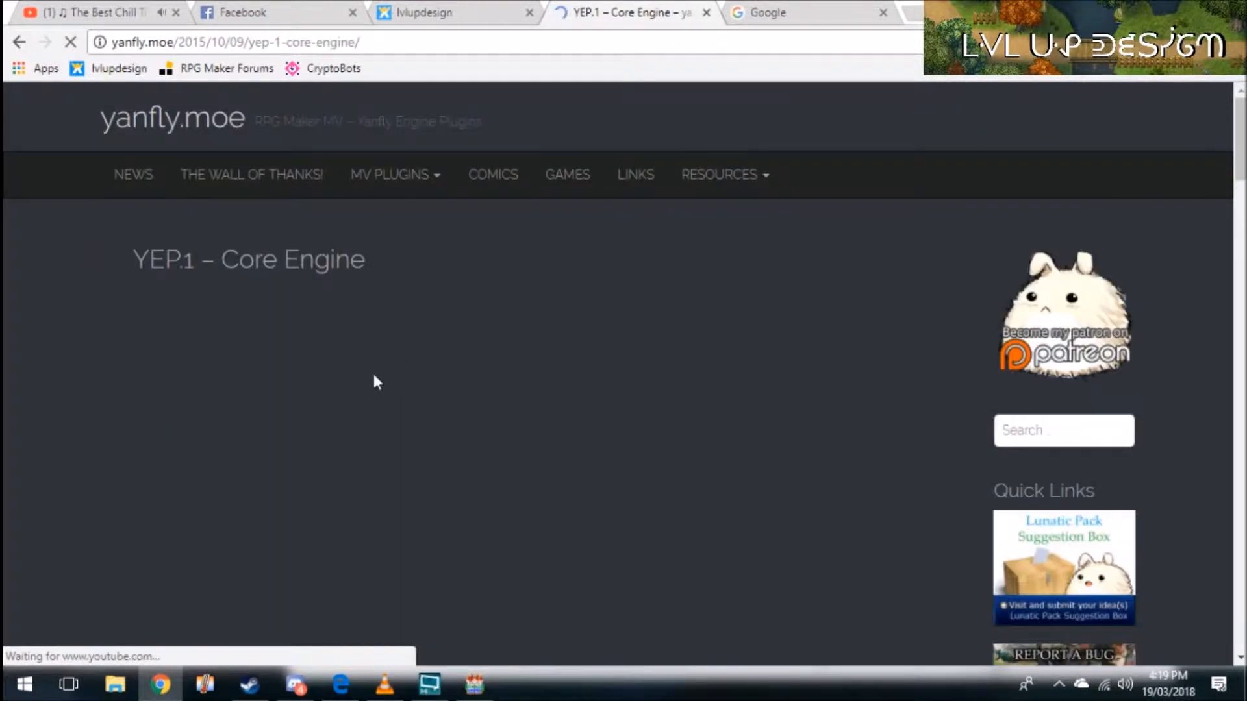
# - Scroll the YEP.1 Core Engine page and follow its English Mirror link to YEP_CoreEngine.js
pyautogui.scroll(-3)
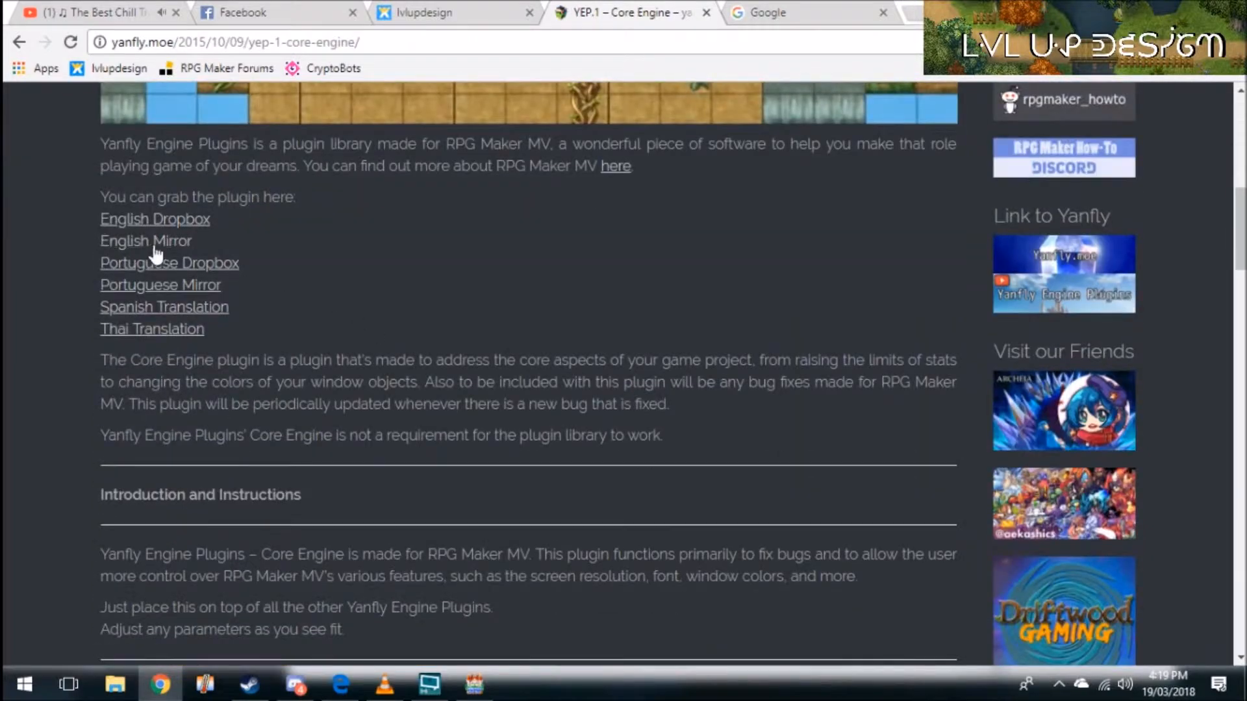
pyautogui.moveTo(173, 288)
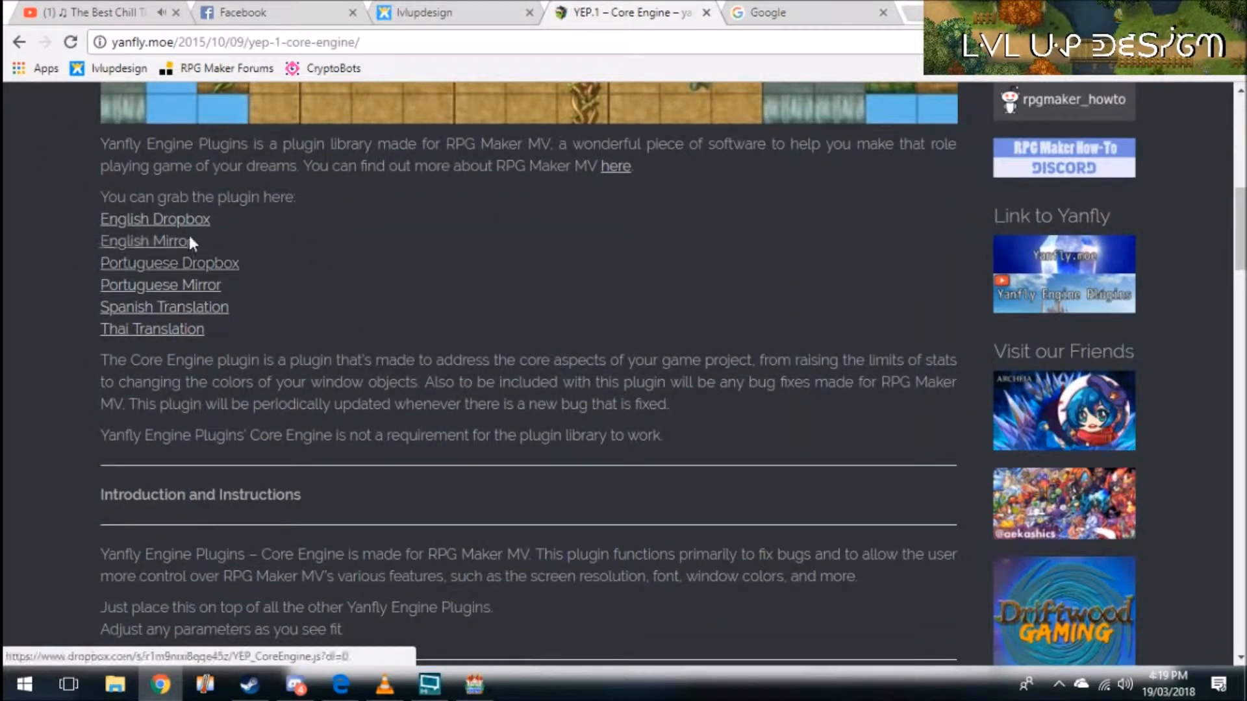
pyautogui.moveTo(184, 318)
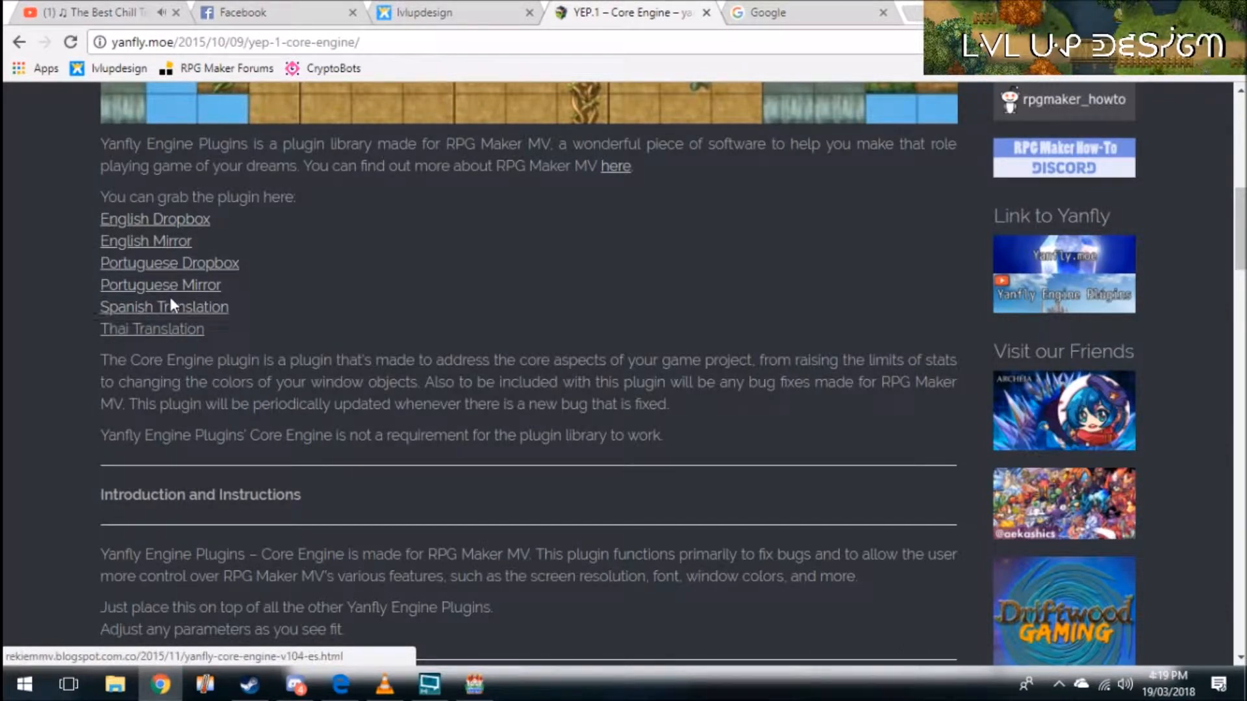
pyautogui.moveTo(146, 241)
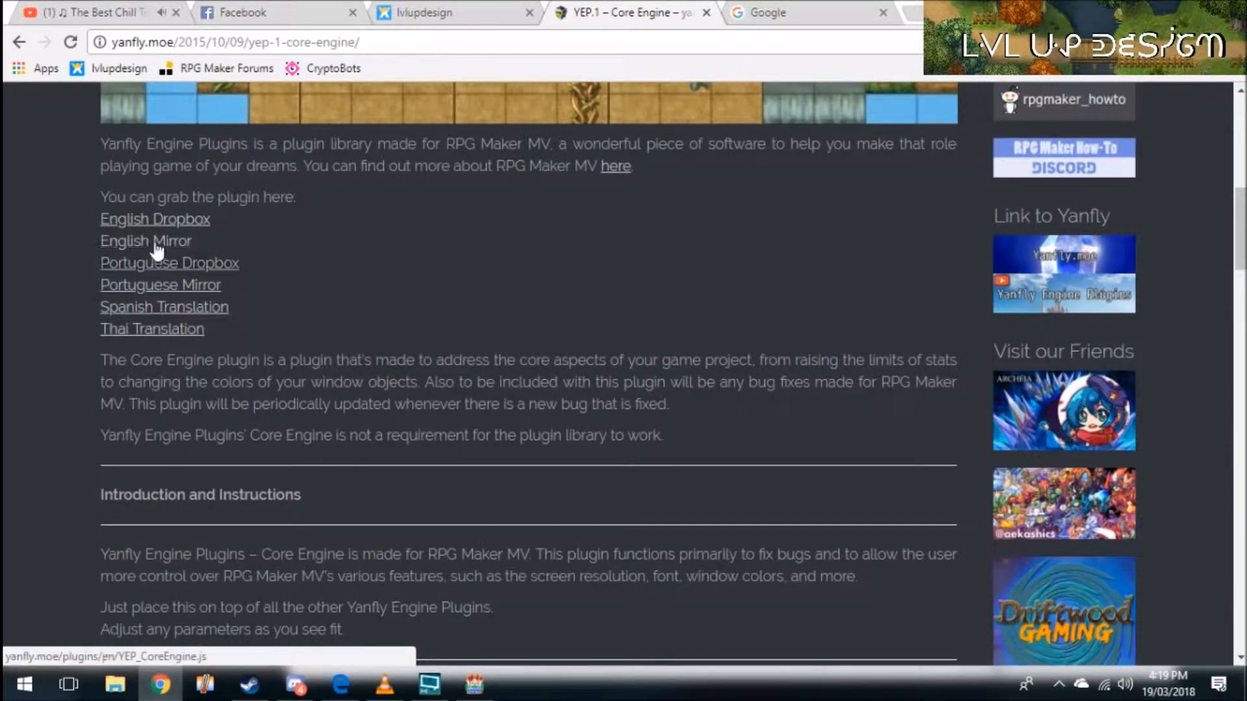
pyautogui.click(146, 241)
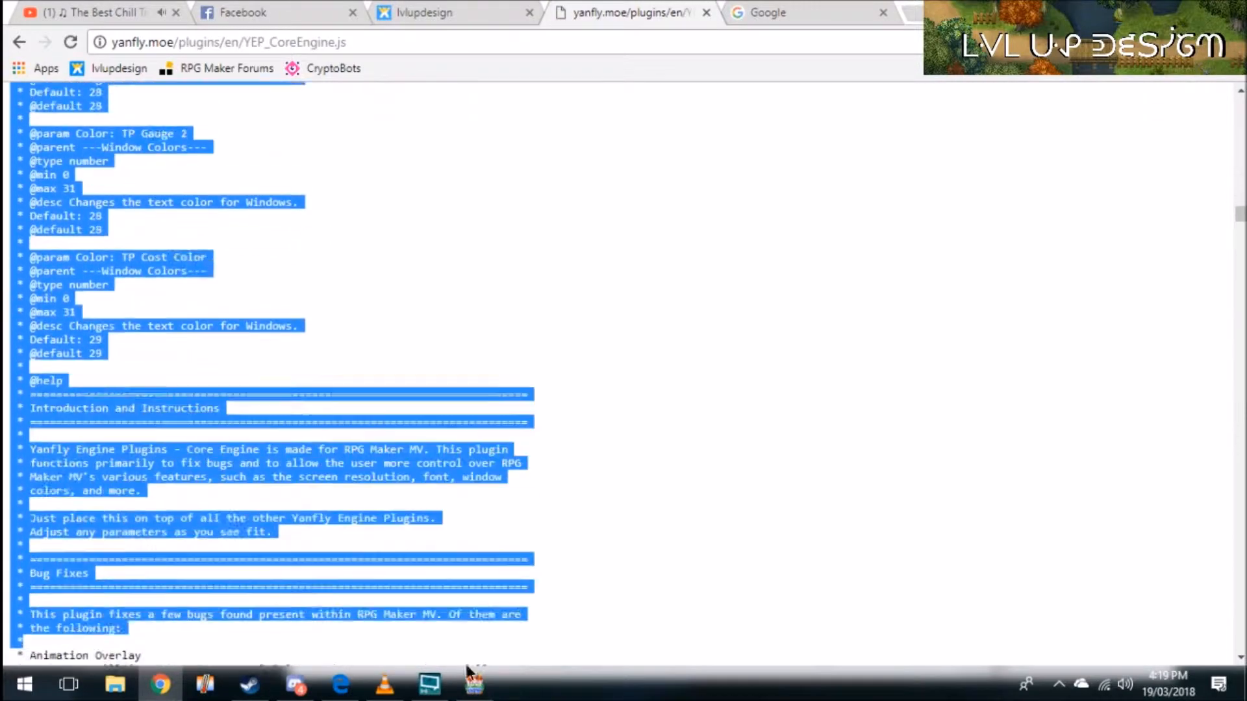
# - Copy the entire YEP_CoreEngine.js script and start a blank Notepad document
pyautogui.scroll(-3)
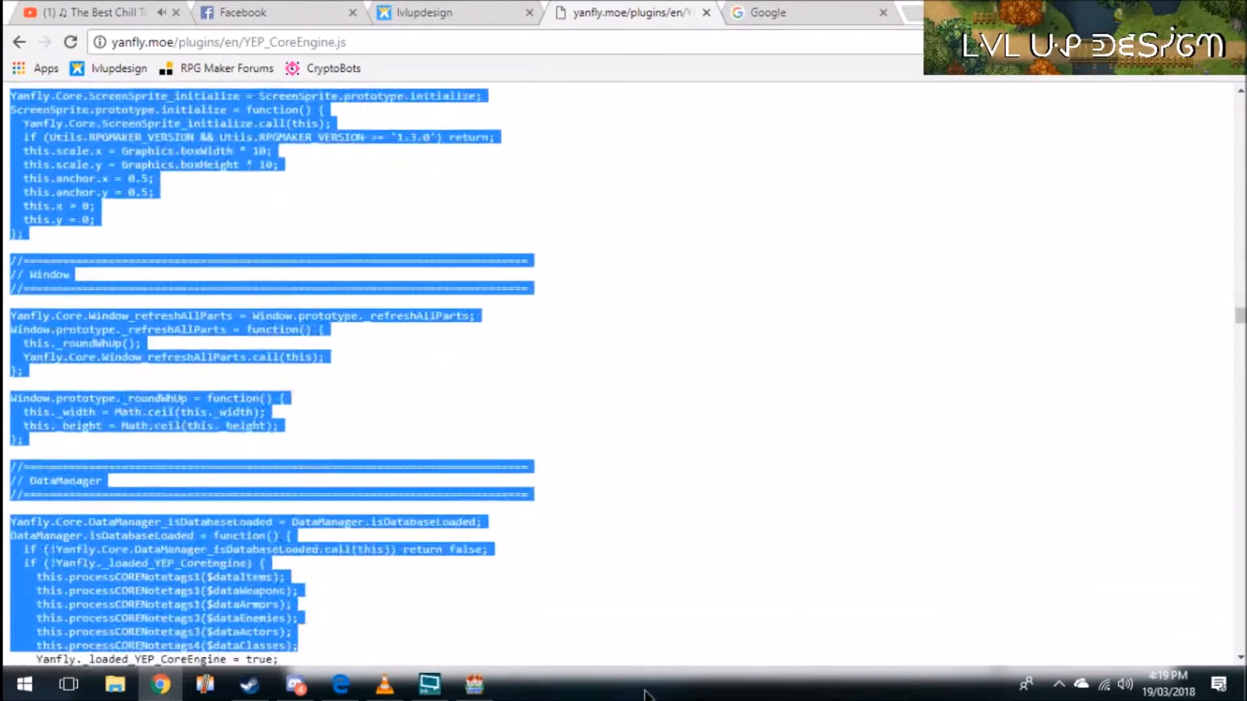
pyautogui.scroll(-3)
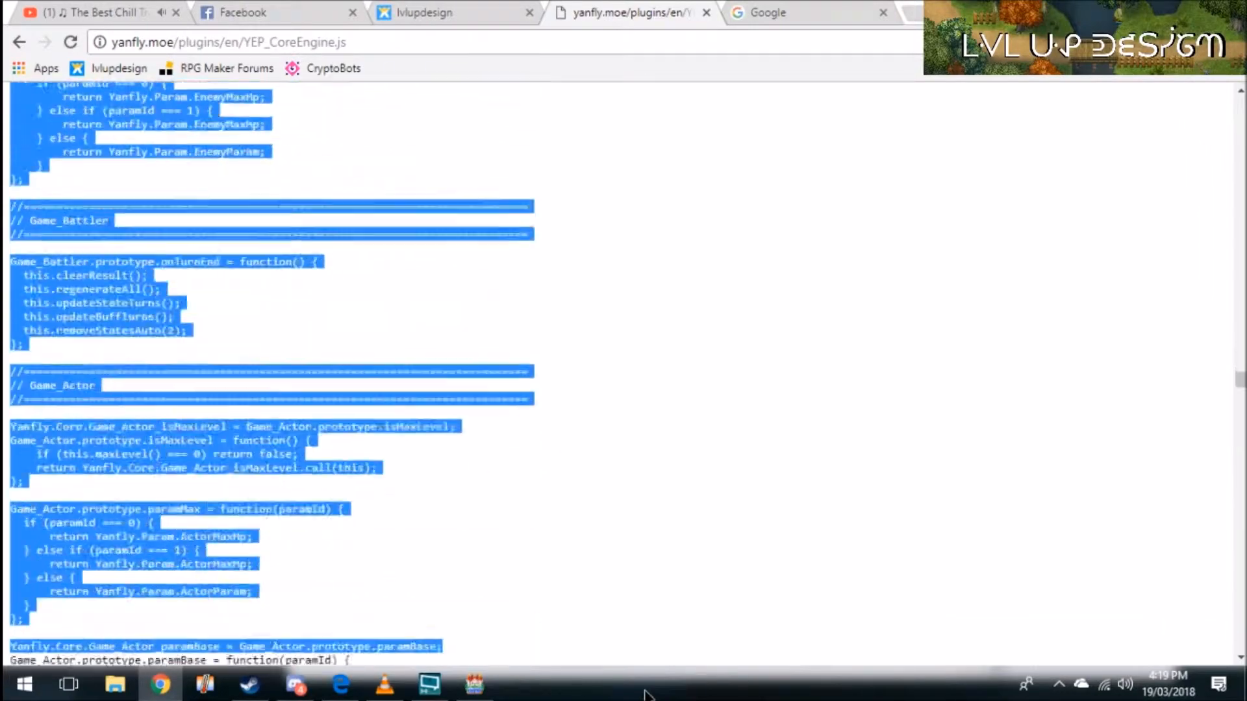
pyautogui.scroll(-3)
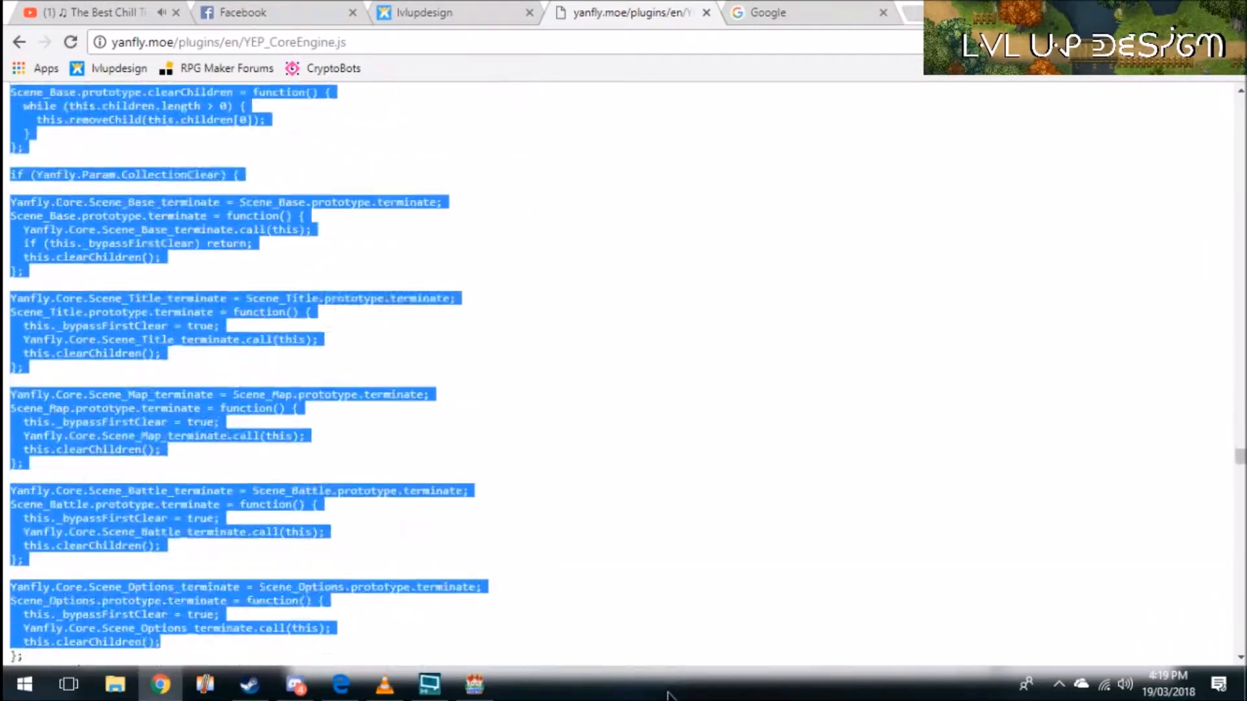
pyautogui.scroll(-3)
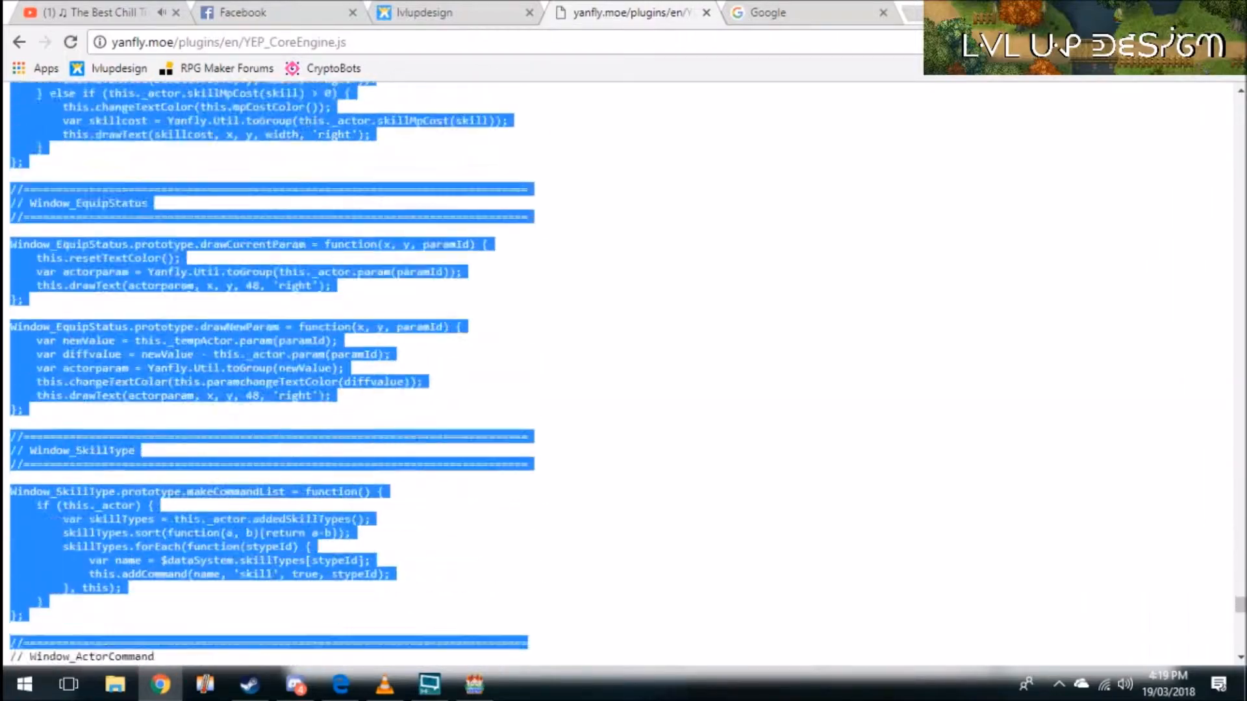
pyautogui.scroll(-3)
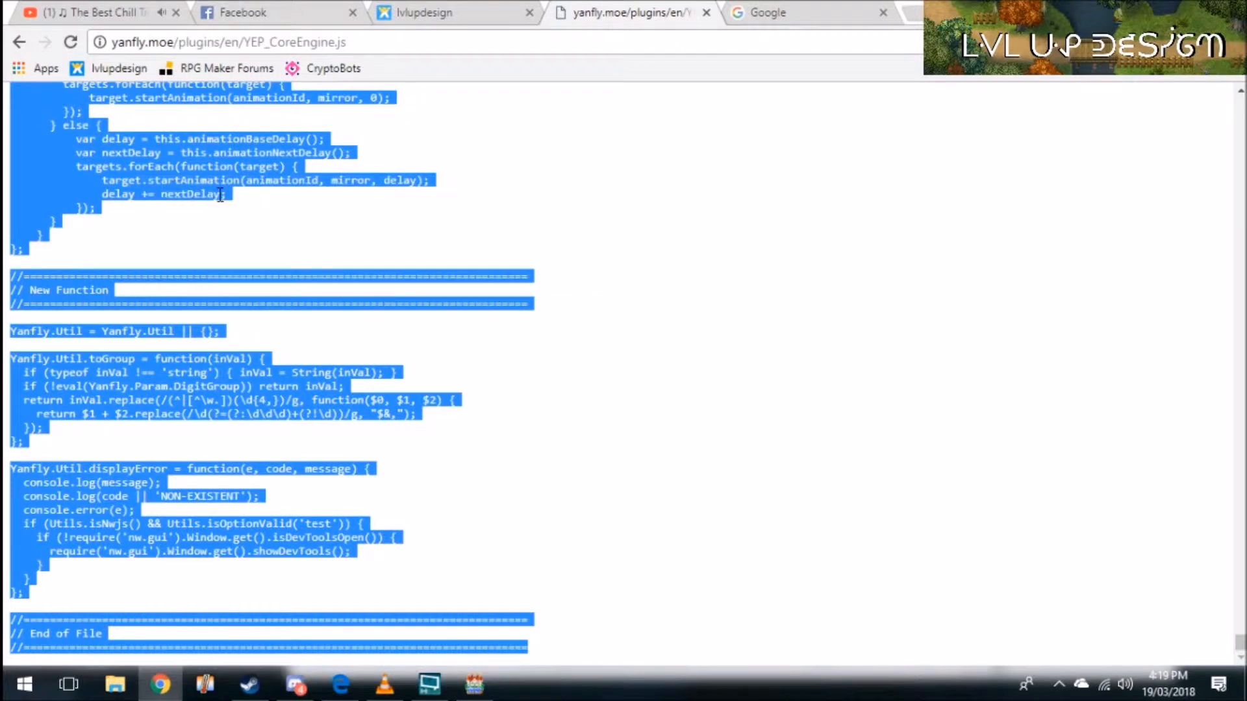
pyautogui.click(16, 683)
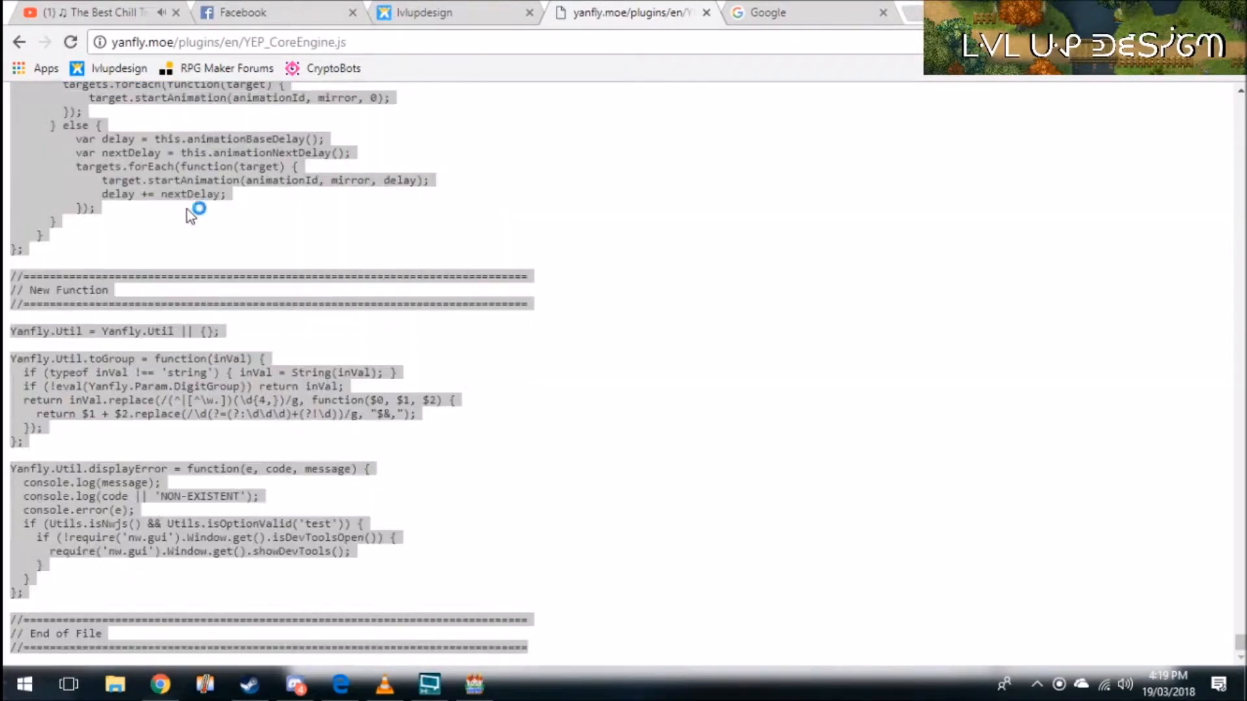
pyautogui.click(517, 684)
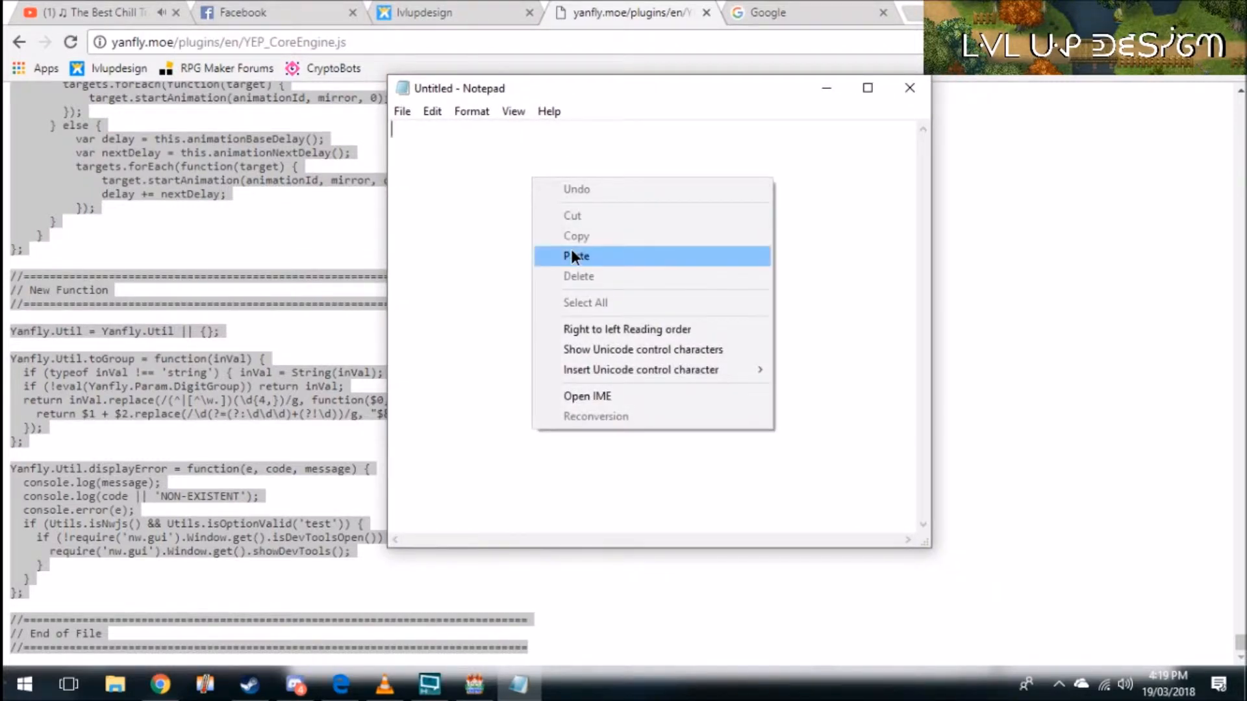
# - Paste the Core Engine code into Notepad and bring up Save As
pyautogui.click(401, 111)
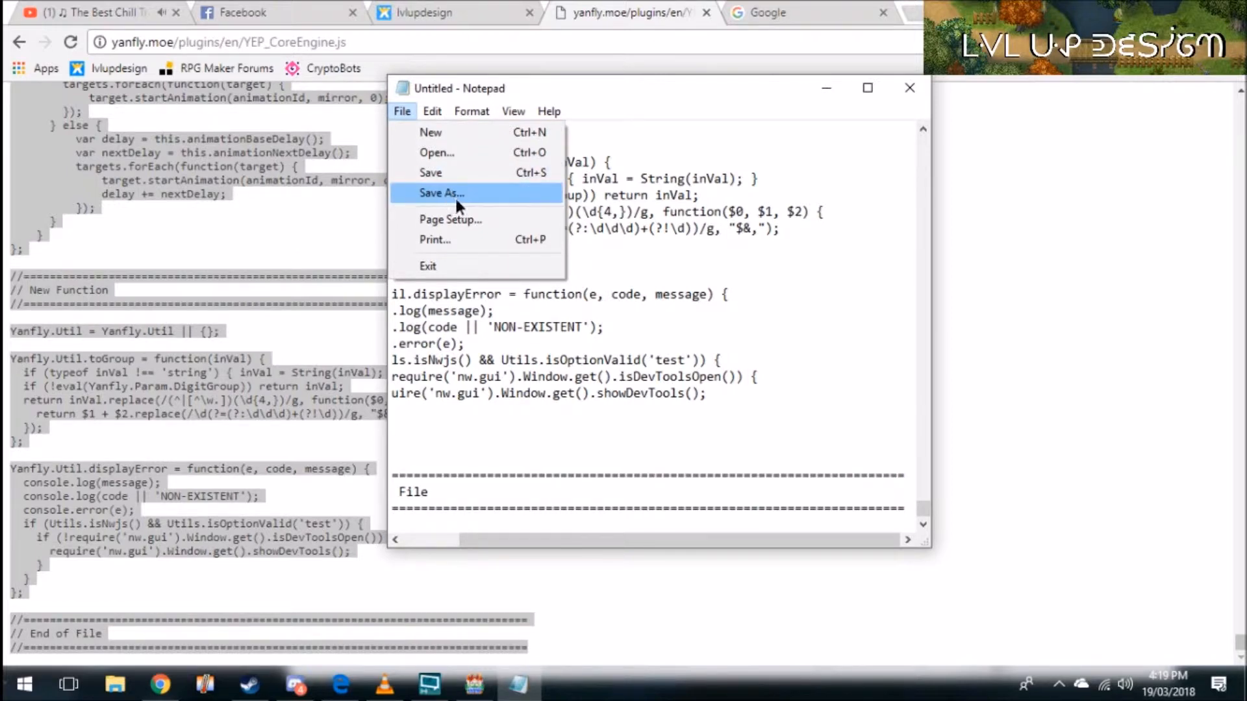
pyautogui.click(440, 192)
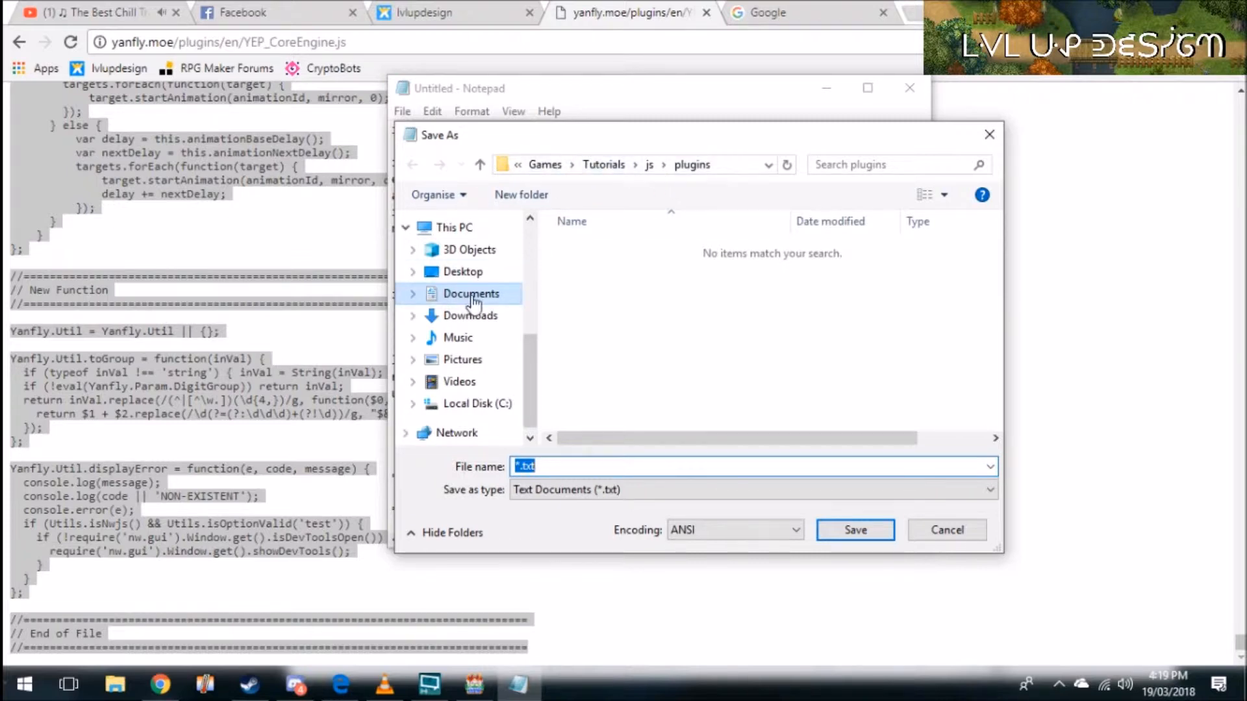
# - Browse the Save As dialog to Documents > Games > Tutorials > js > plugins
pyautogui.click(471, 294)
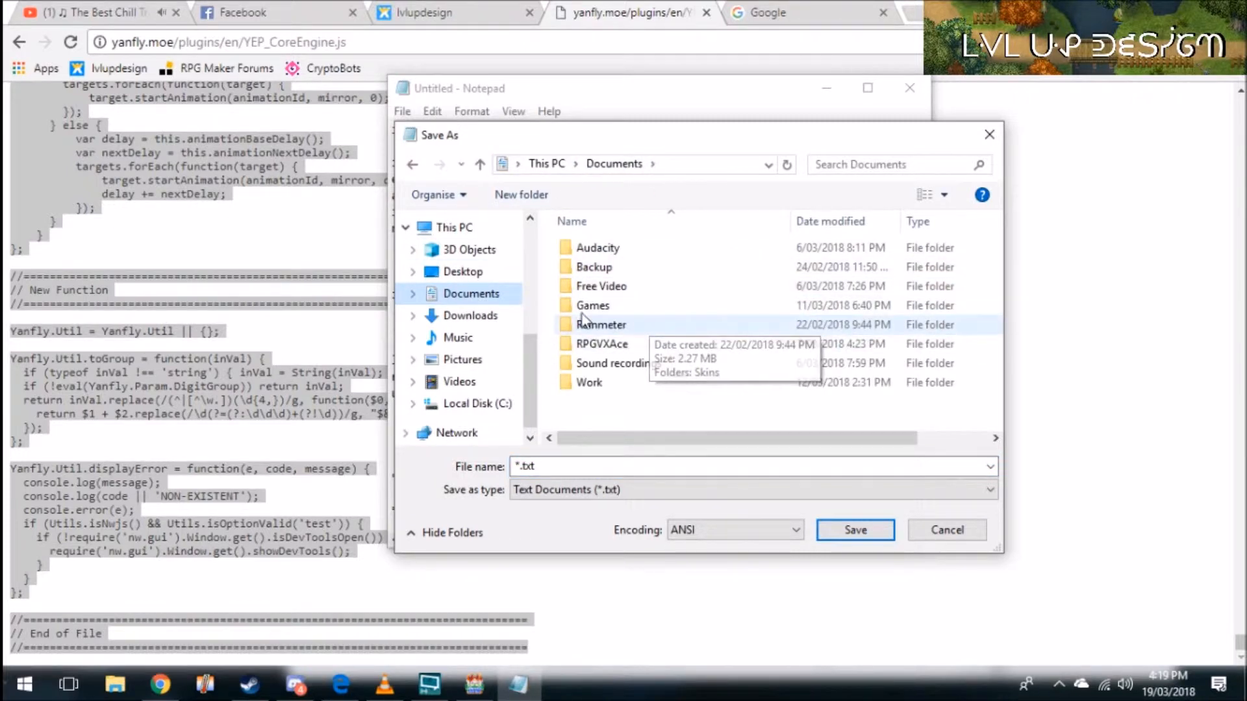
pyautogui.doubleClick(593, 306)
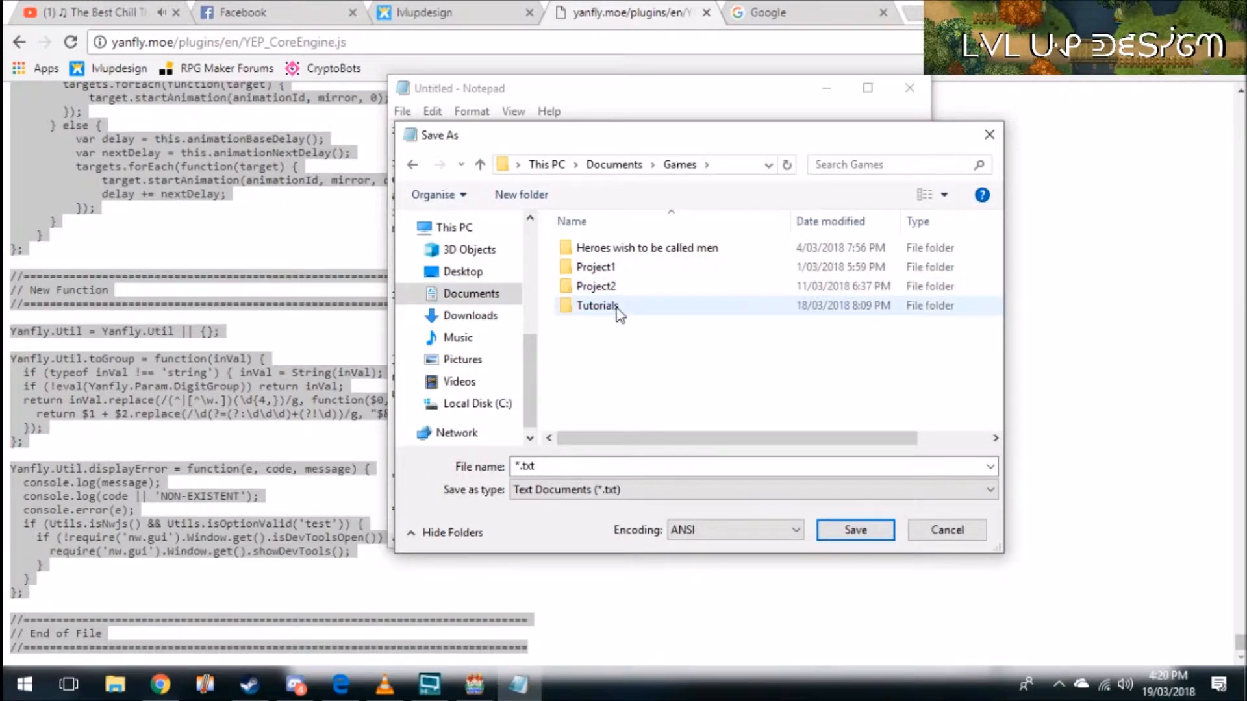
pyautogui.doubleClick(596, 305)
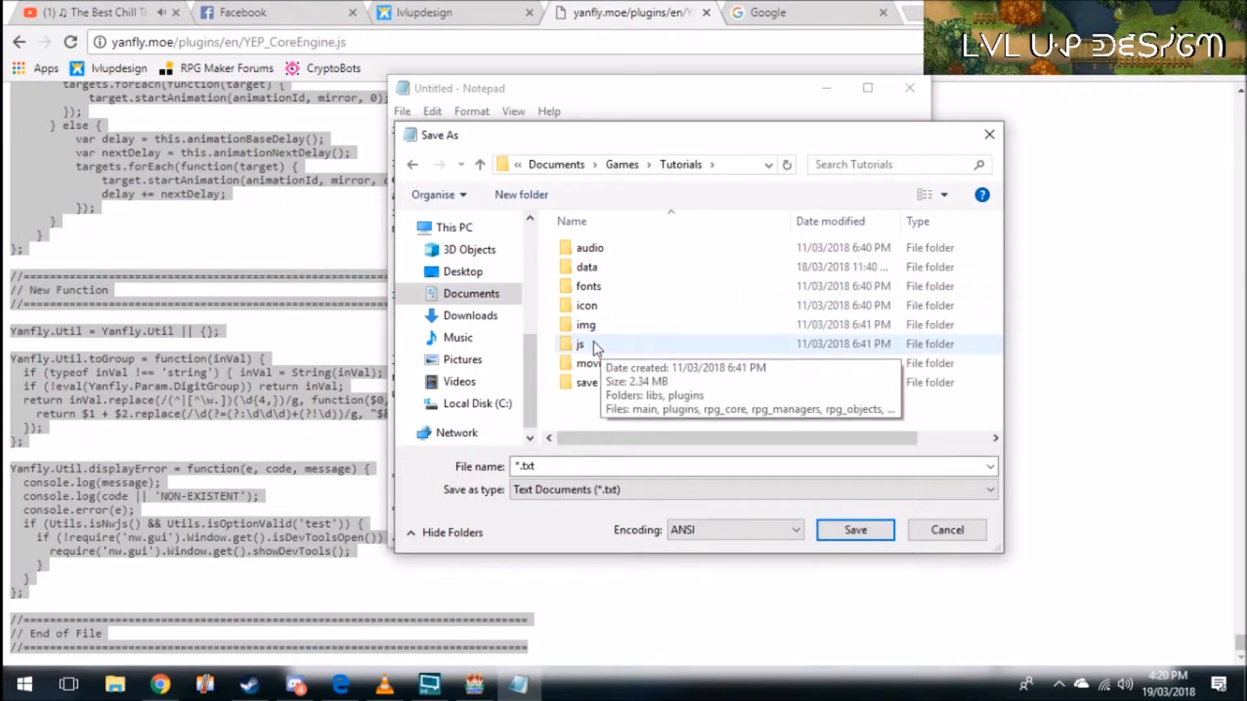
pyautogui.click(581, 343)
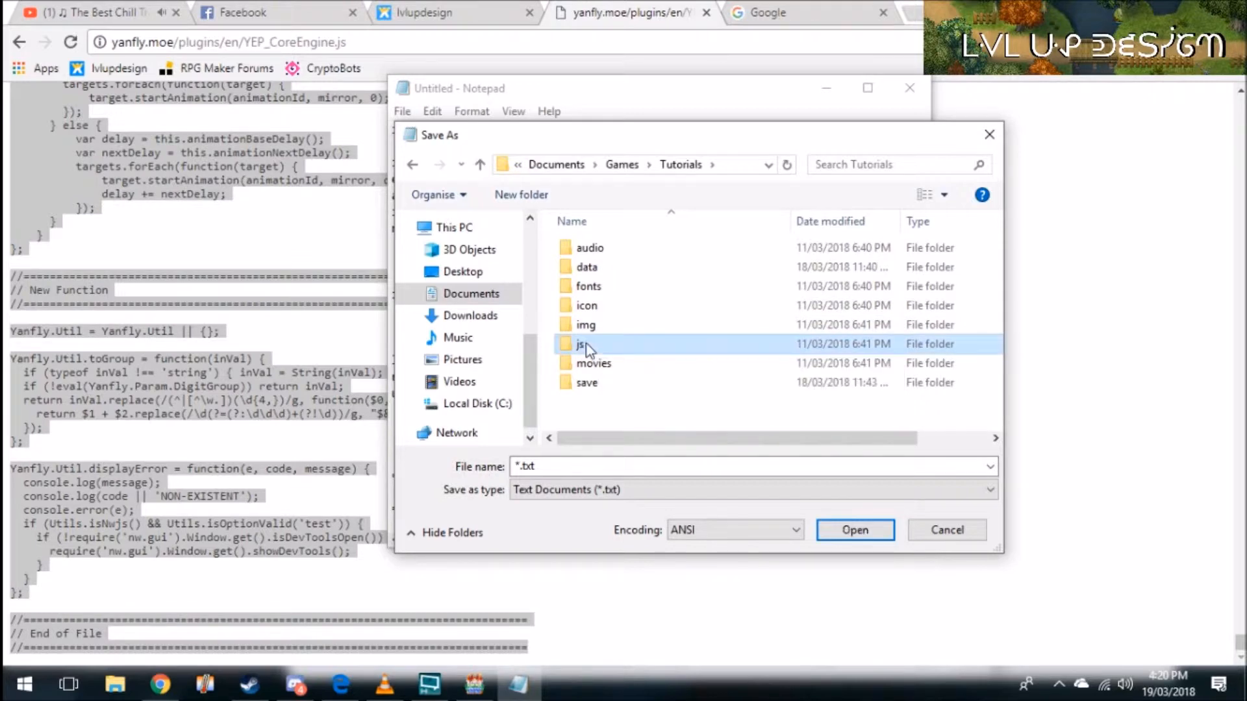
pyautogui.doubleClick(580, 343)
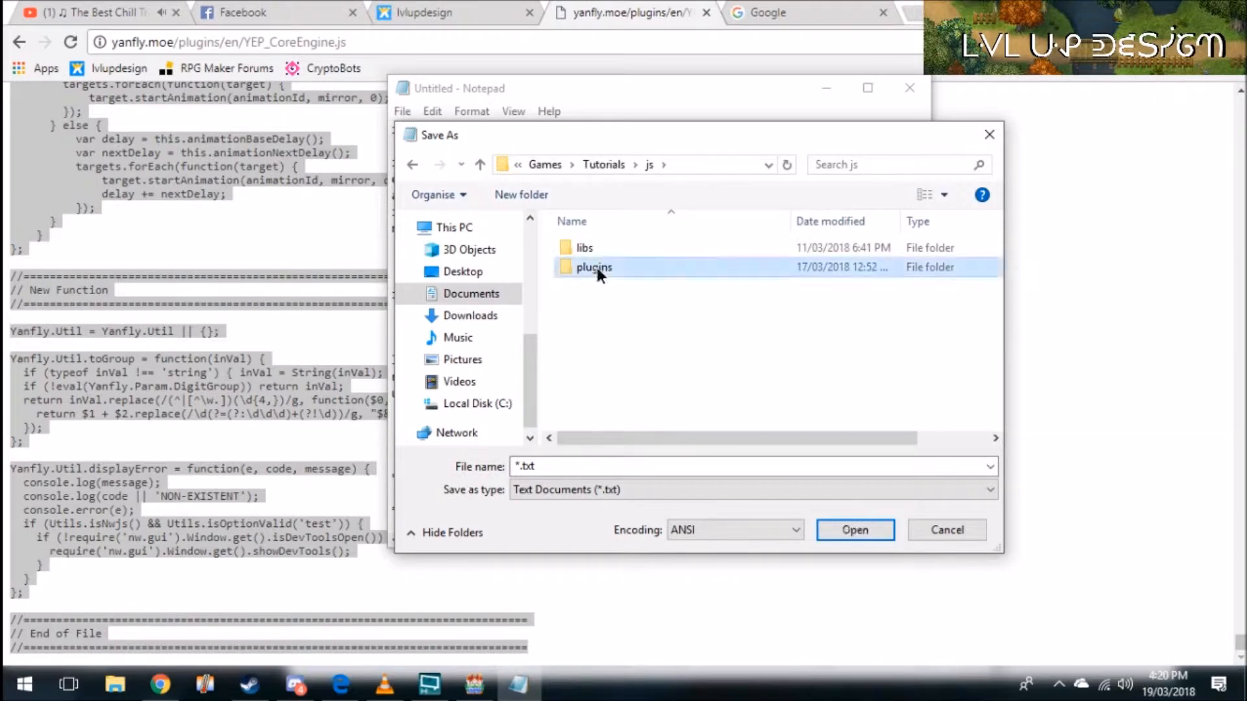
pyautogui.doubleClick(593, 267)
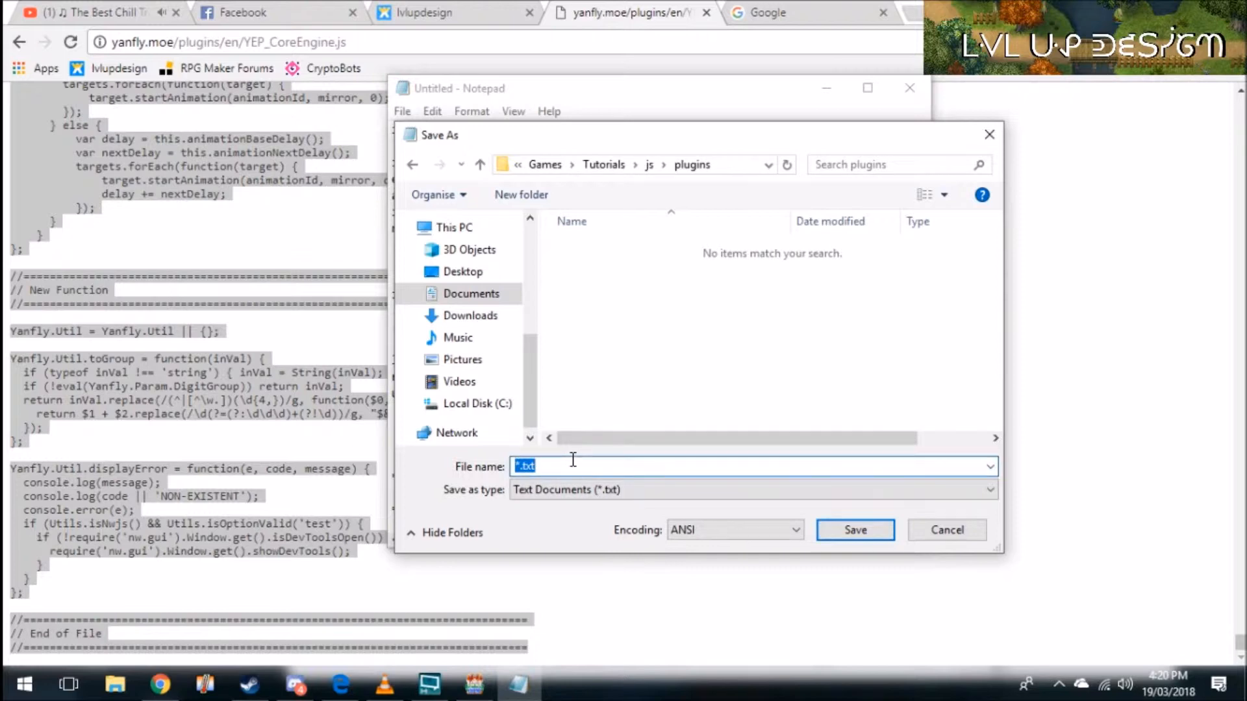
# - Save the file as 'YEP core engine.js' in the plugins folder
pyautogui.write('YEP core e')
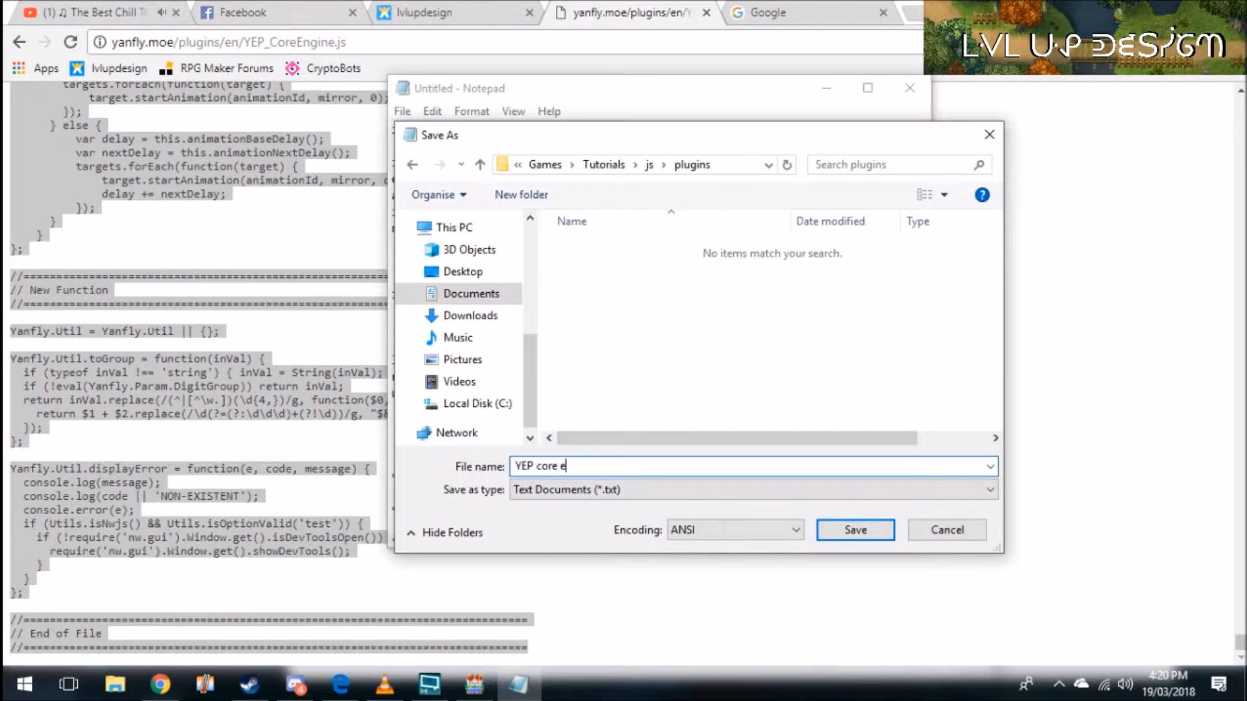
pyautogui.write('ngine')
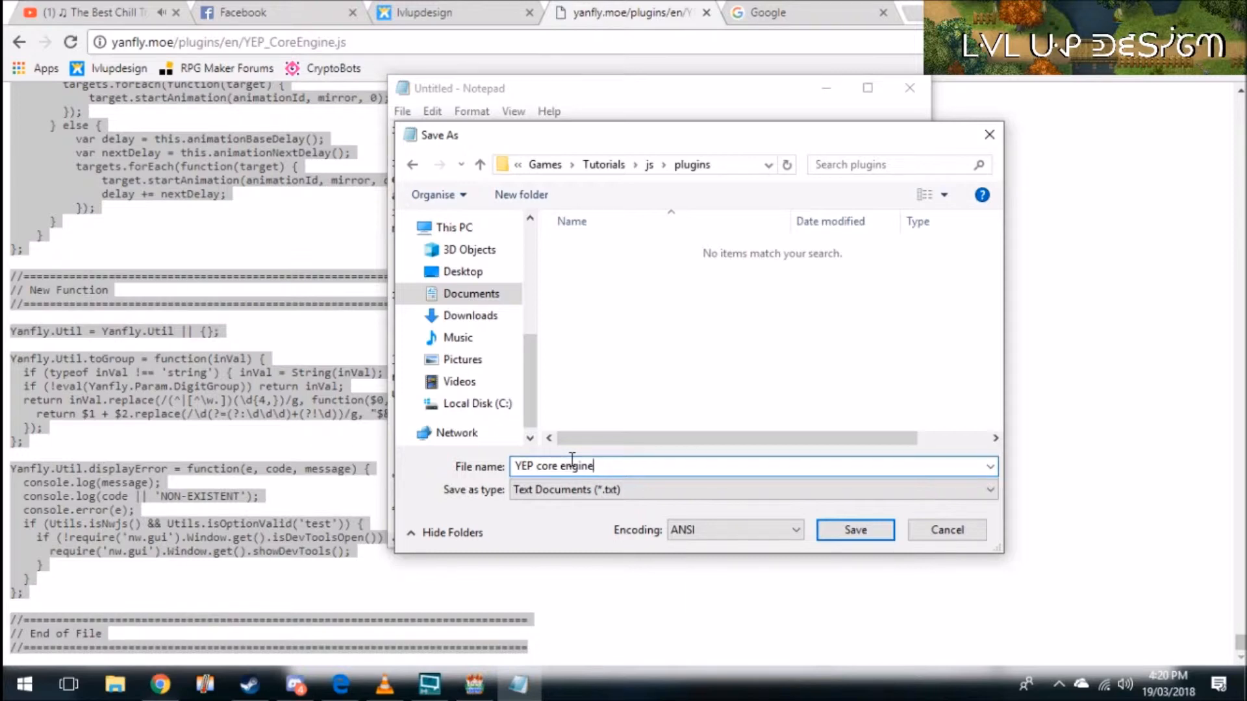
pyautogui.write('.')
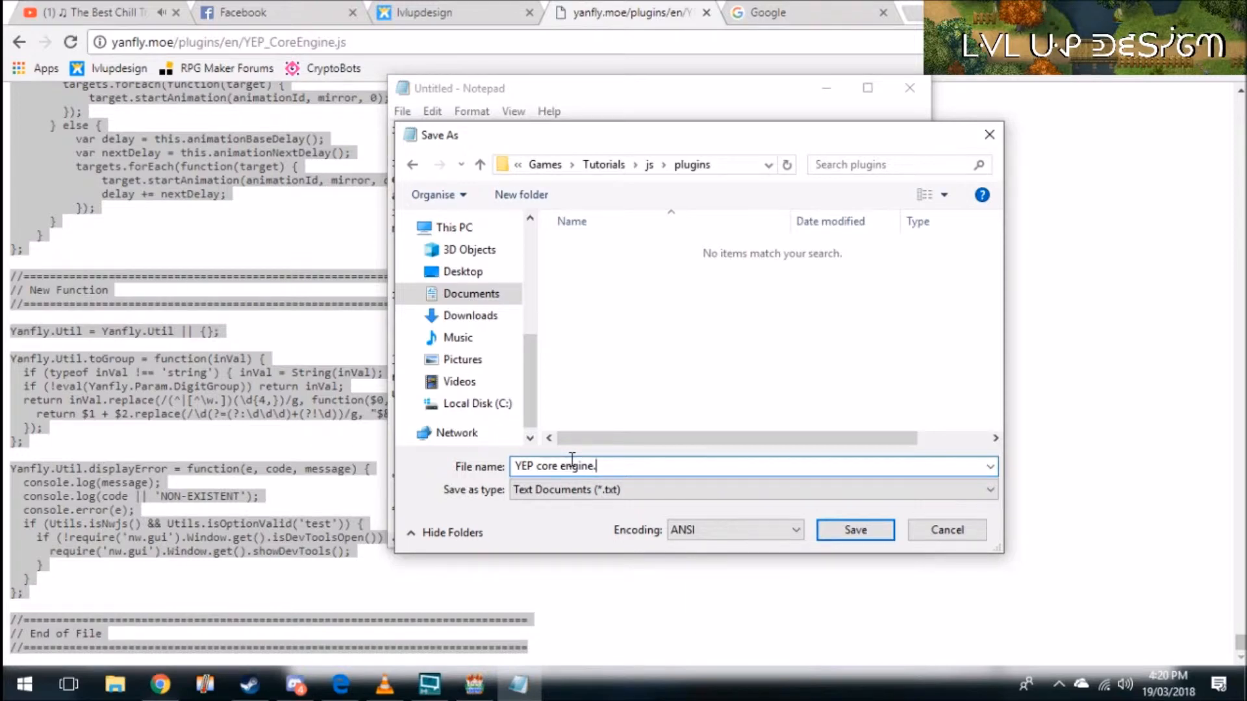
pyautogui.write('js')
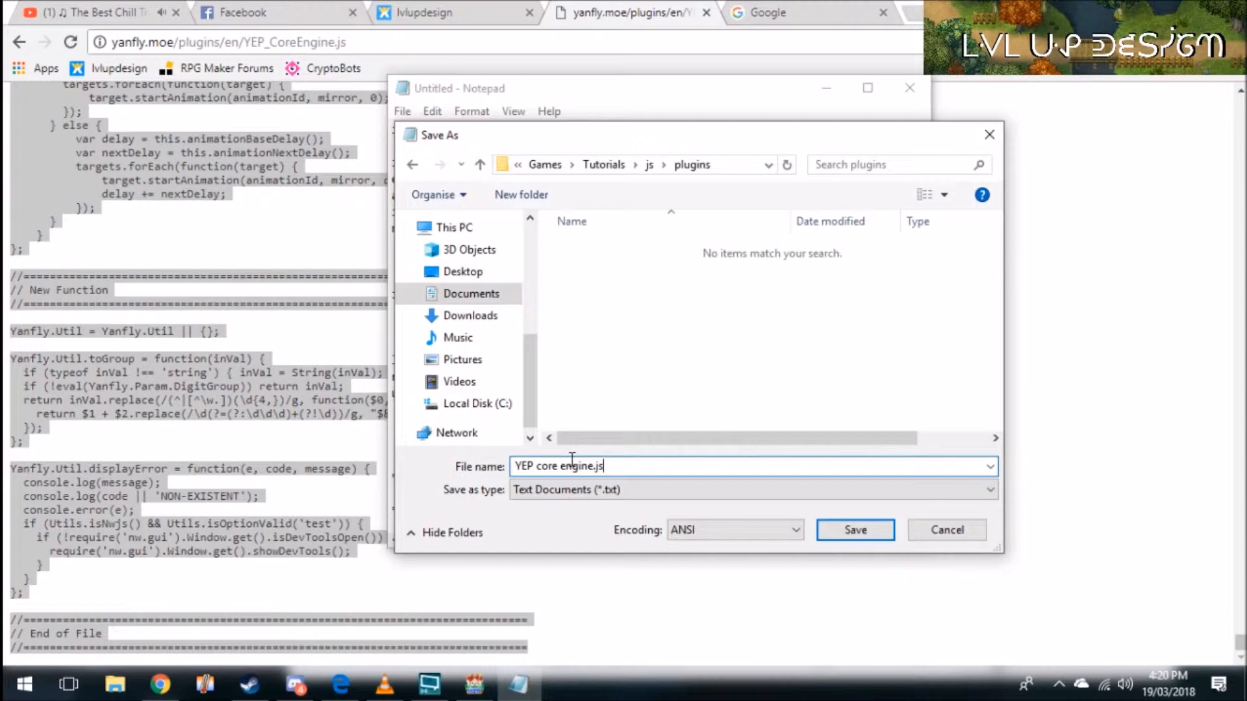
pyautogui.click(854, 530)
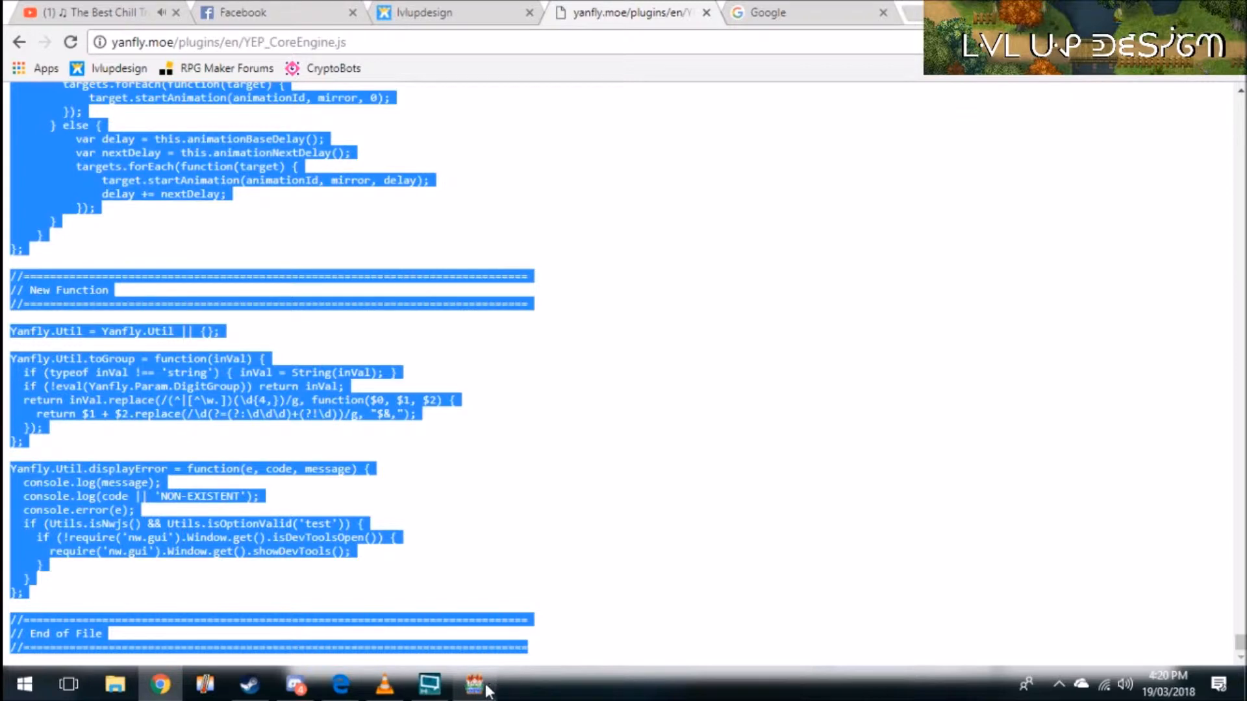
# - Switch to RPG Maker MV and bring up the Tutorials project's Plugin Manager
pyautogui.click(474, 684)
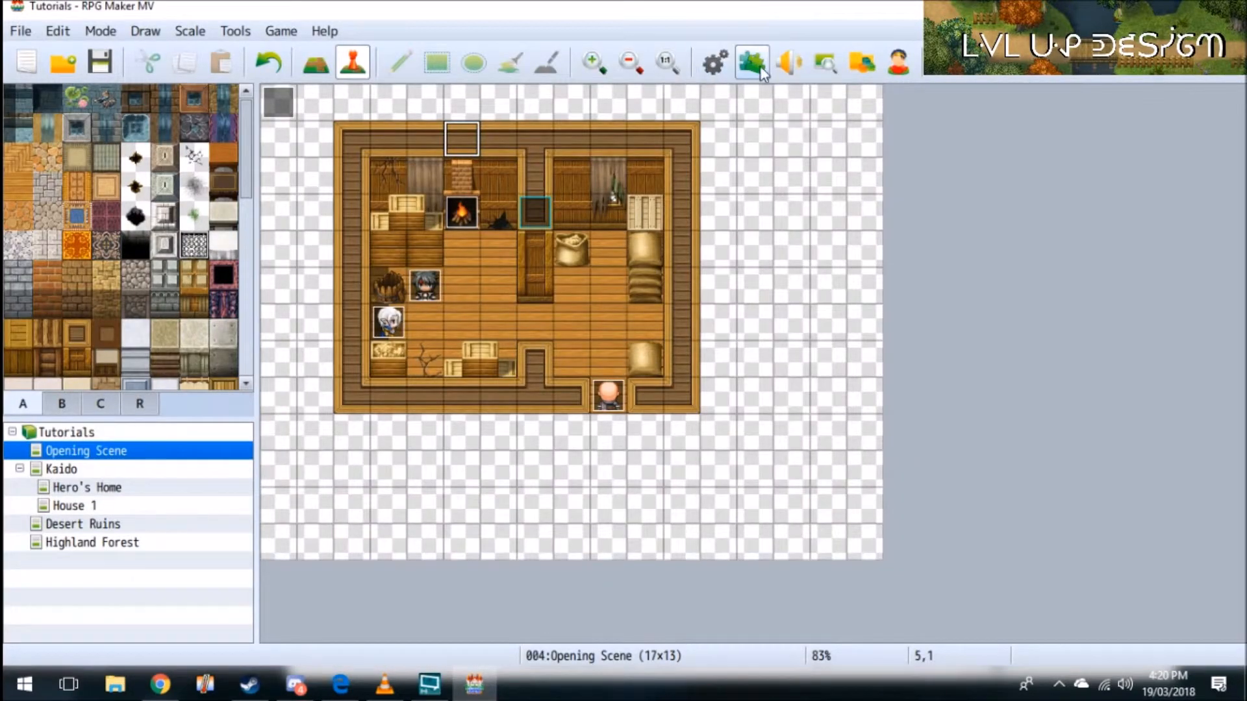
pyautogui.click(751, 63)
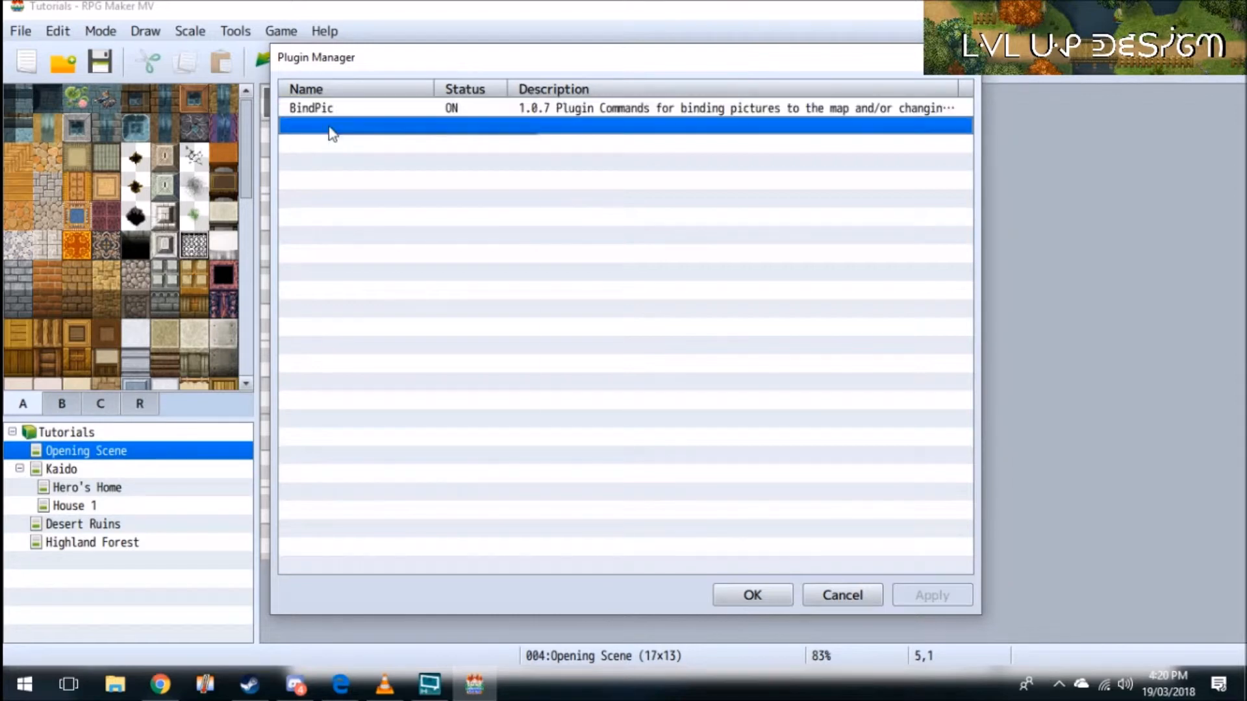
# - Add 'YEP core engine' in the empty row below BindPic and confirm it as ON
pyautogui.rightClick(329, 127)
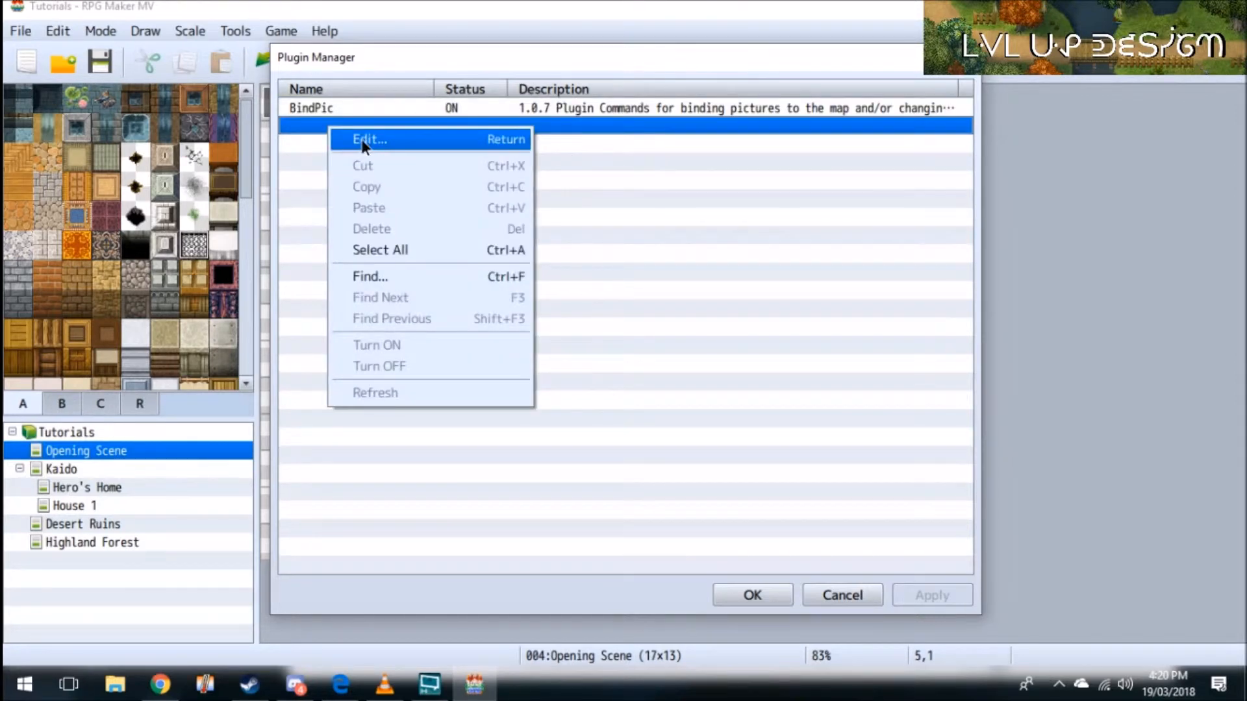
pyautogui.click(369, 139)
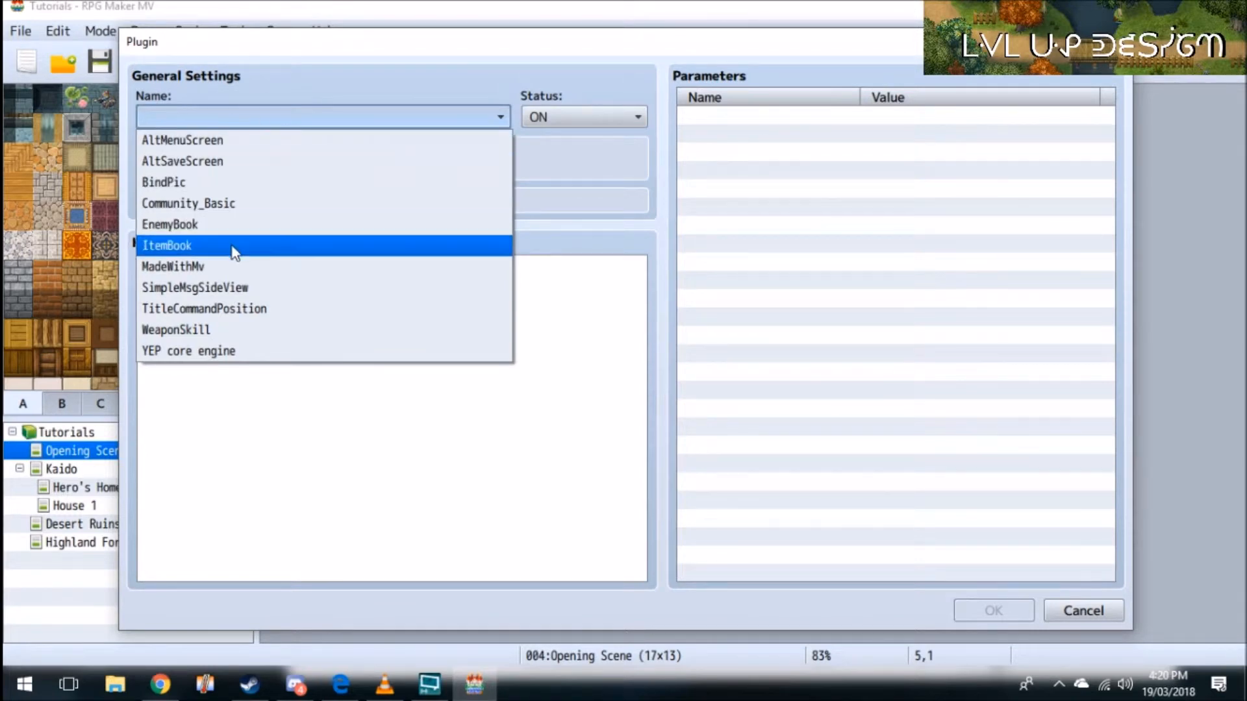
pyautogui.moveTo(198, 141)
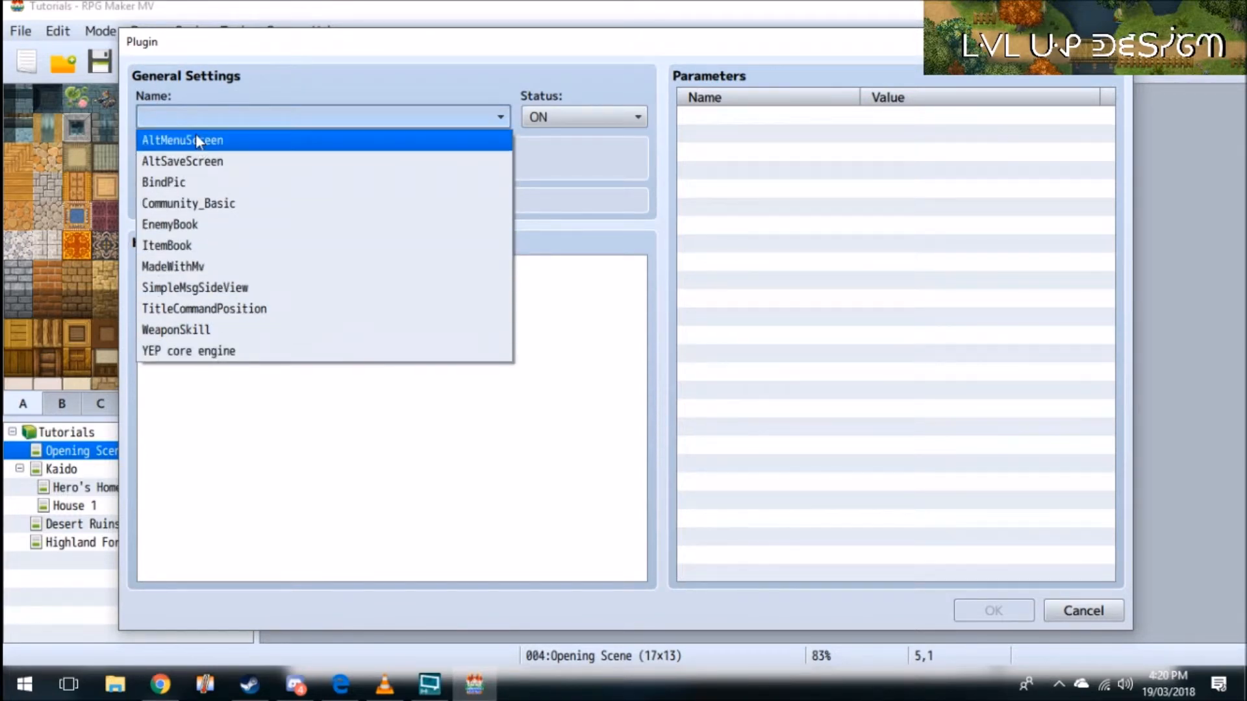
pyautogui.moveTo(235, 334)
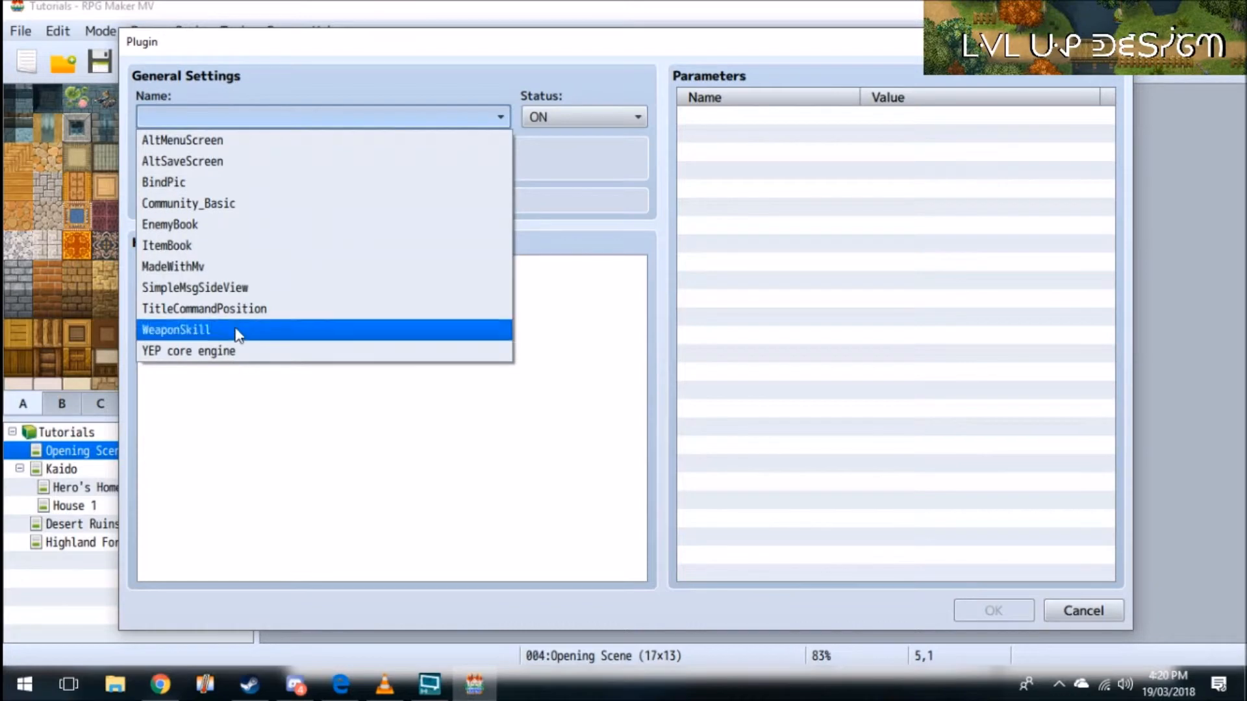
pyautogui.moveTo(206, 352)
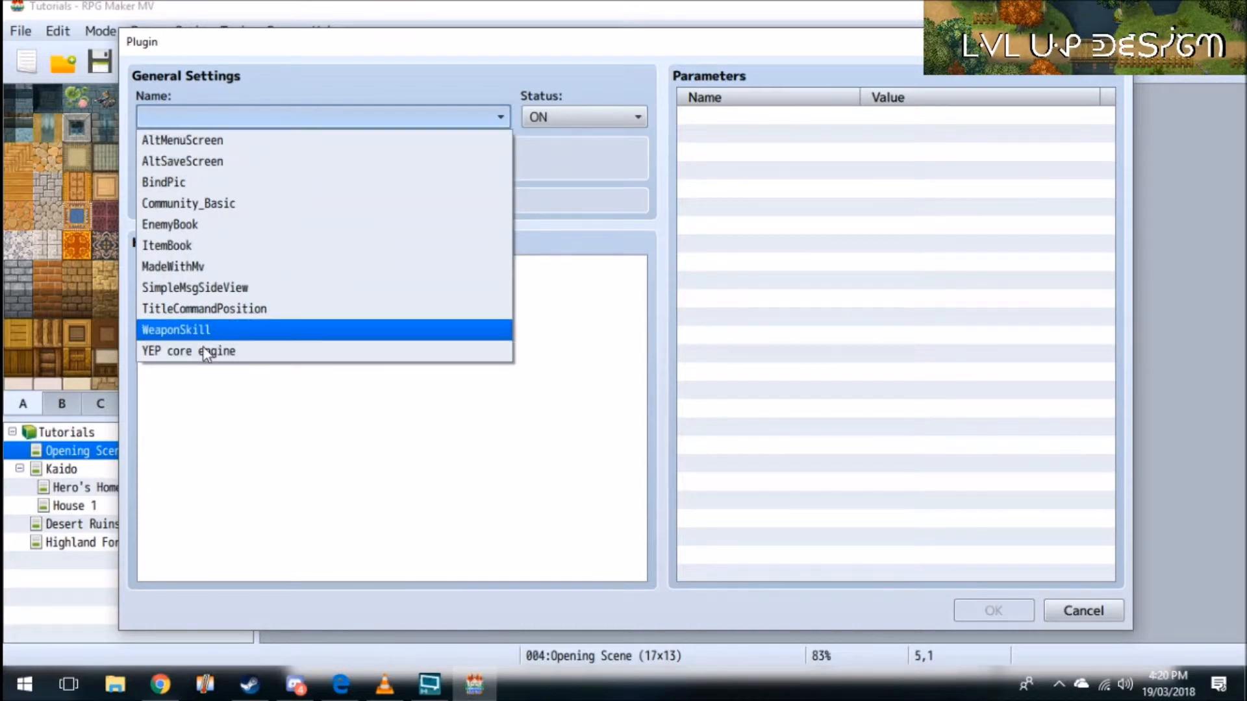
pyautogui.moveTo(188, 350)
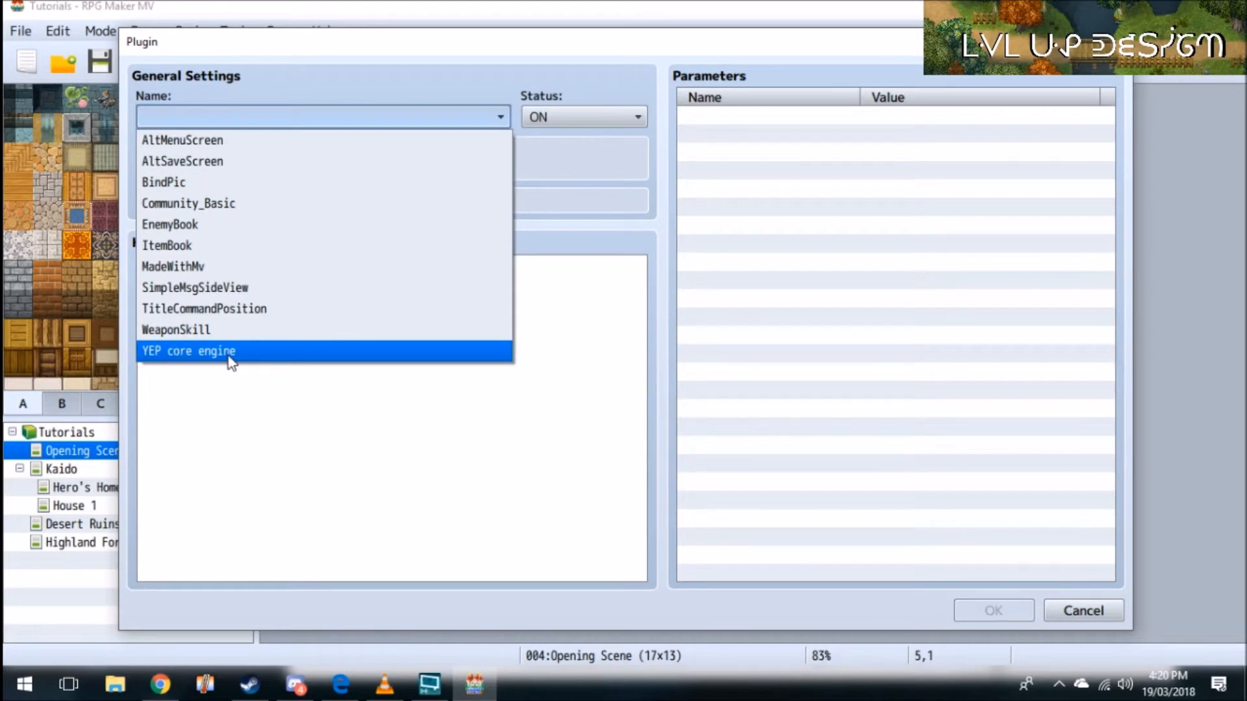
pyautogui.click(188, 350)
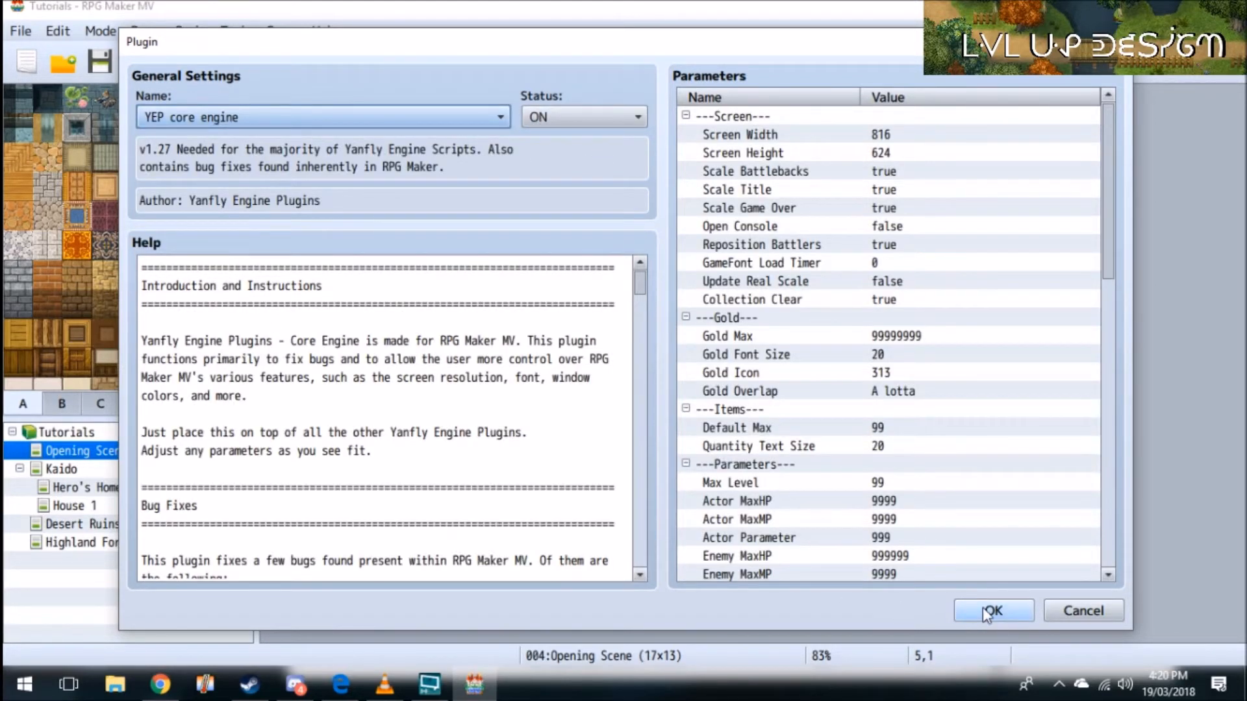
pyautogui.click(992, 610)
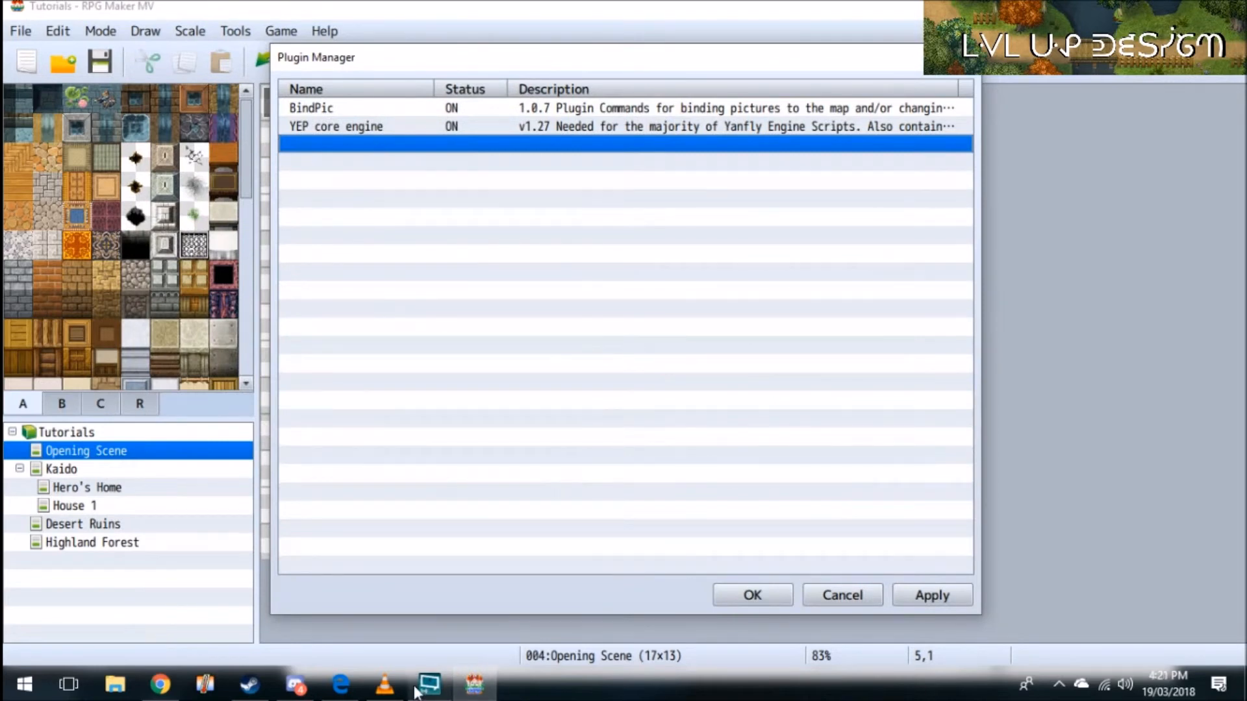